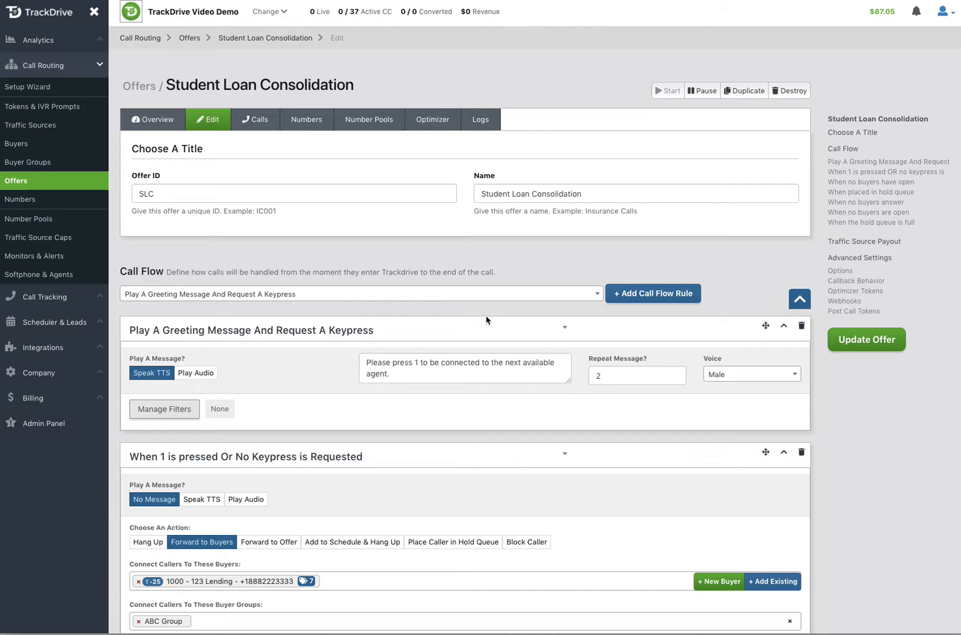
mouse_move(380, 232)
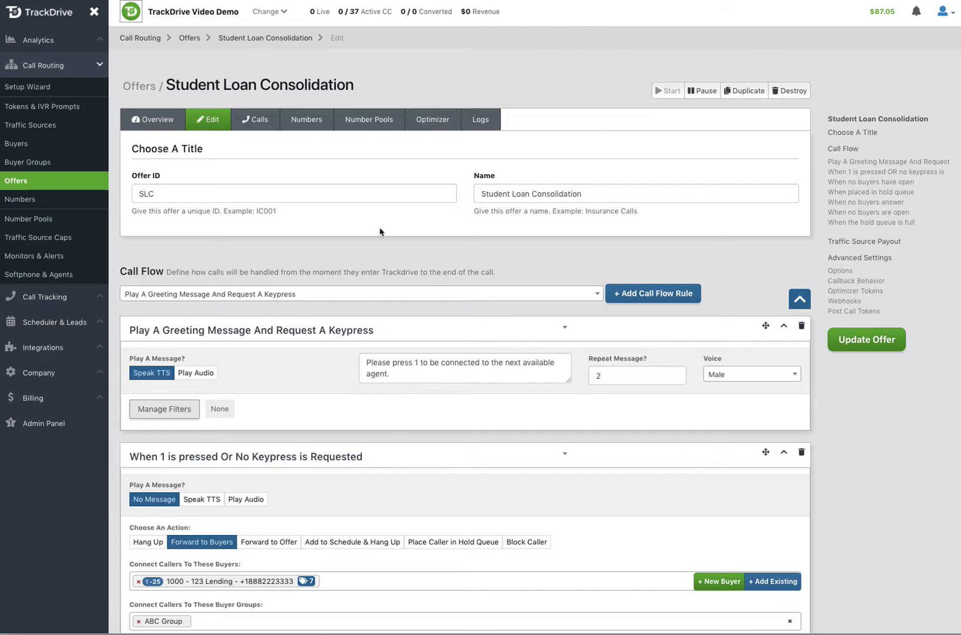
mouse_move(725, 246)
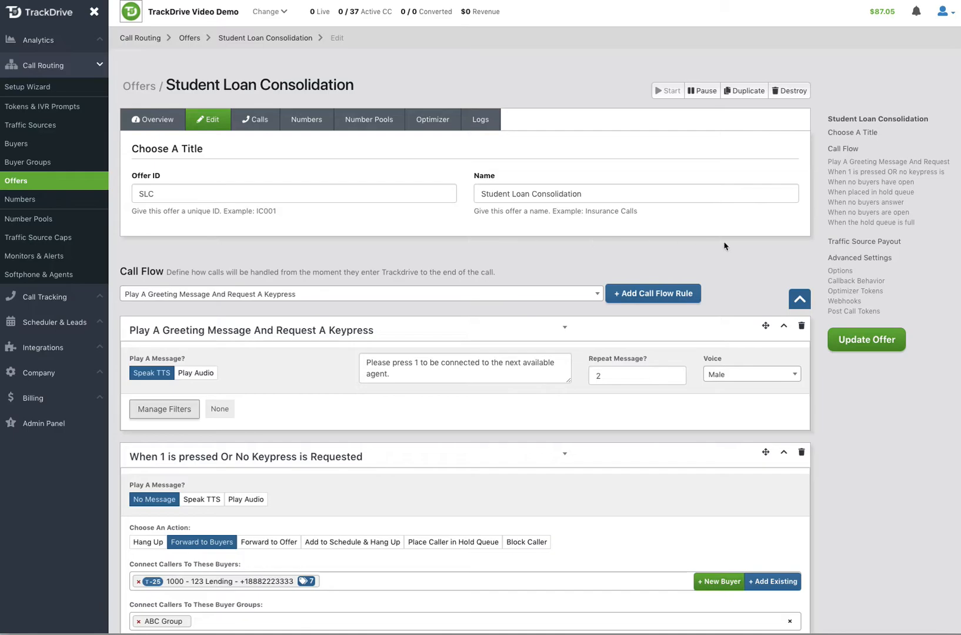
mouse_move(870, 294)
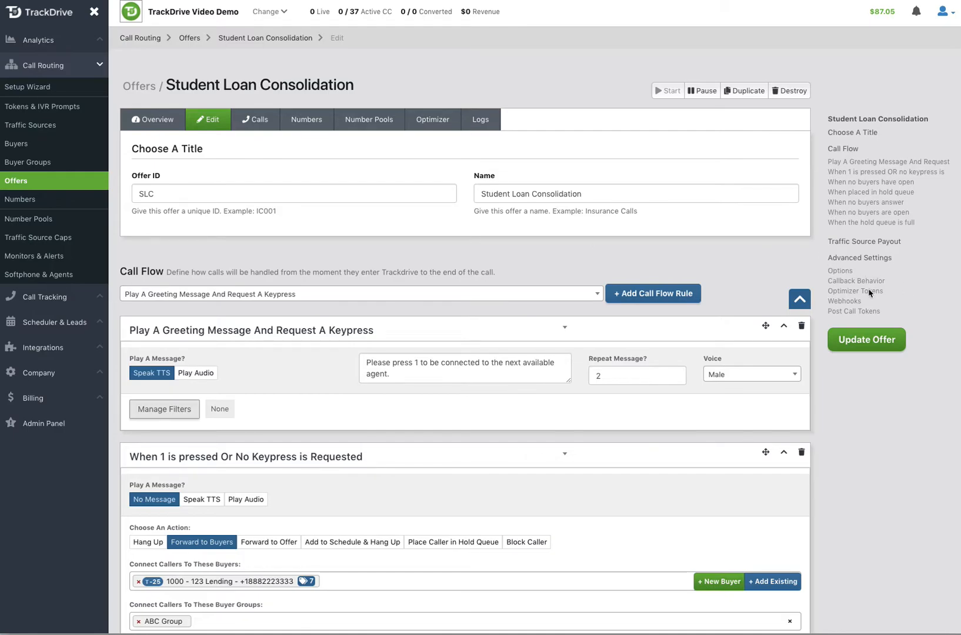
mouse_move(864, 294)
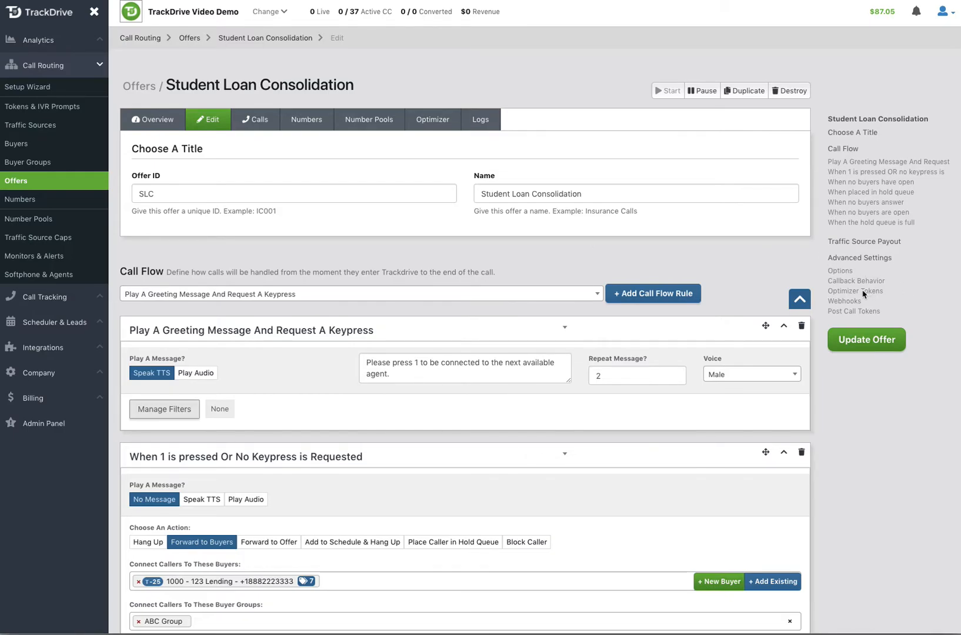
Step: Show the offer's Optimizer Tokens and scroll through the s to s5 URL key matchers
left_click(856, 290)
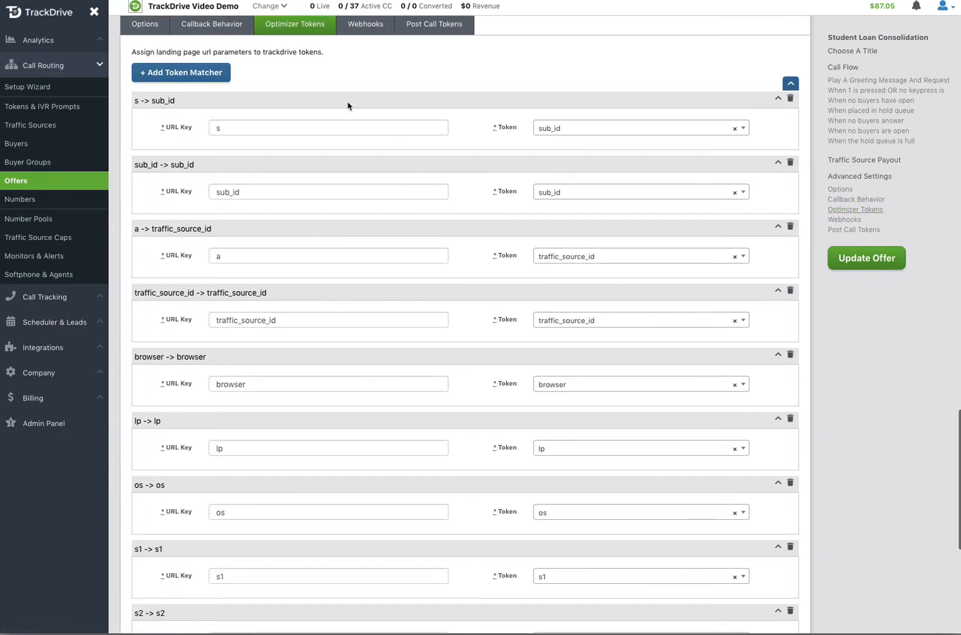
mouse_move(289, 473)
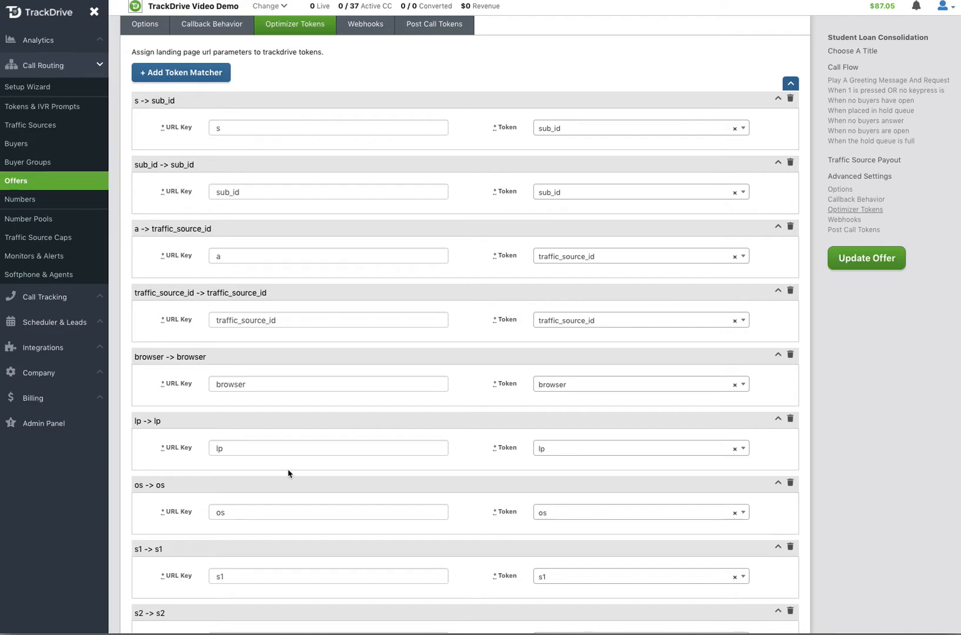
mouse_move(624, 305)
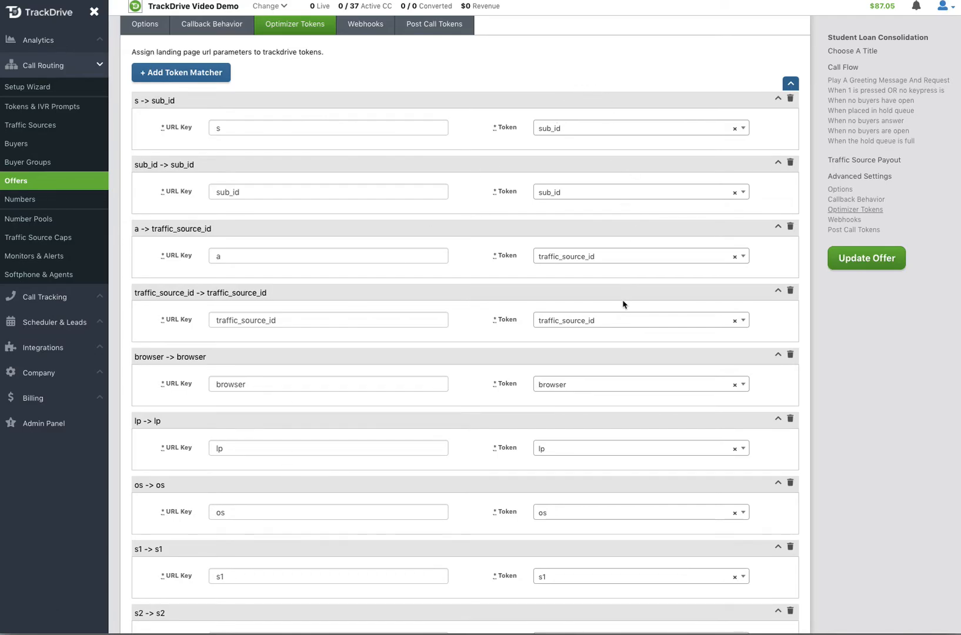
mouse_move(626, 307)
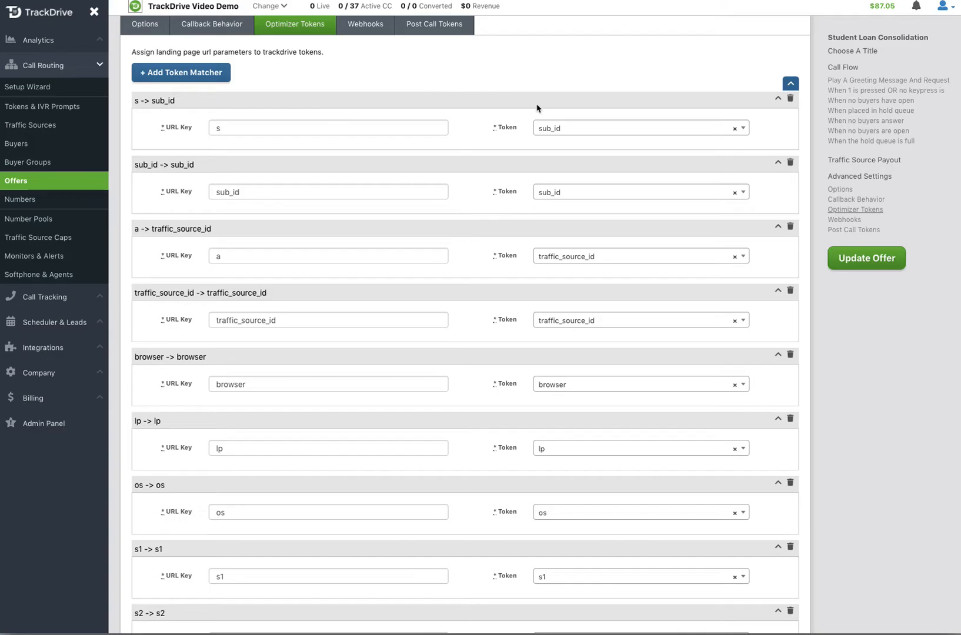
mouse_move(562, 198)
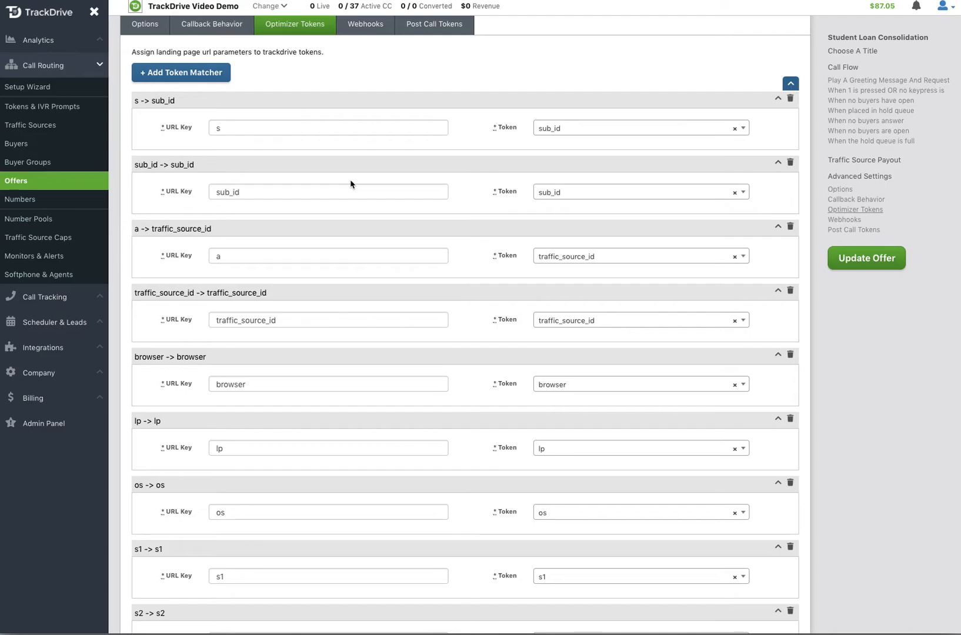
scroll("down", 3)
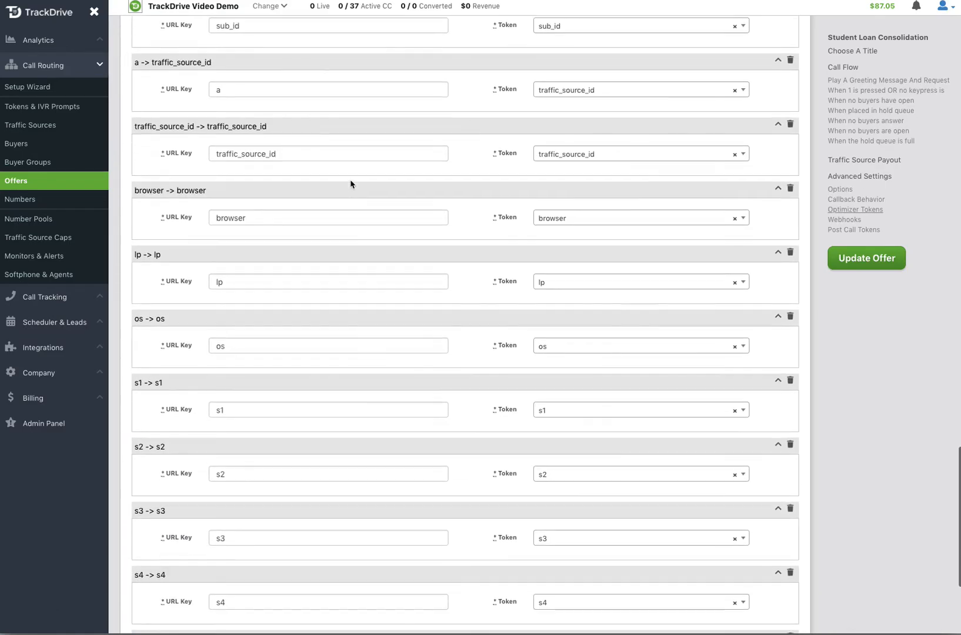
scroll("down", 3)
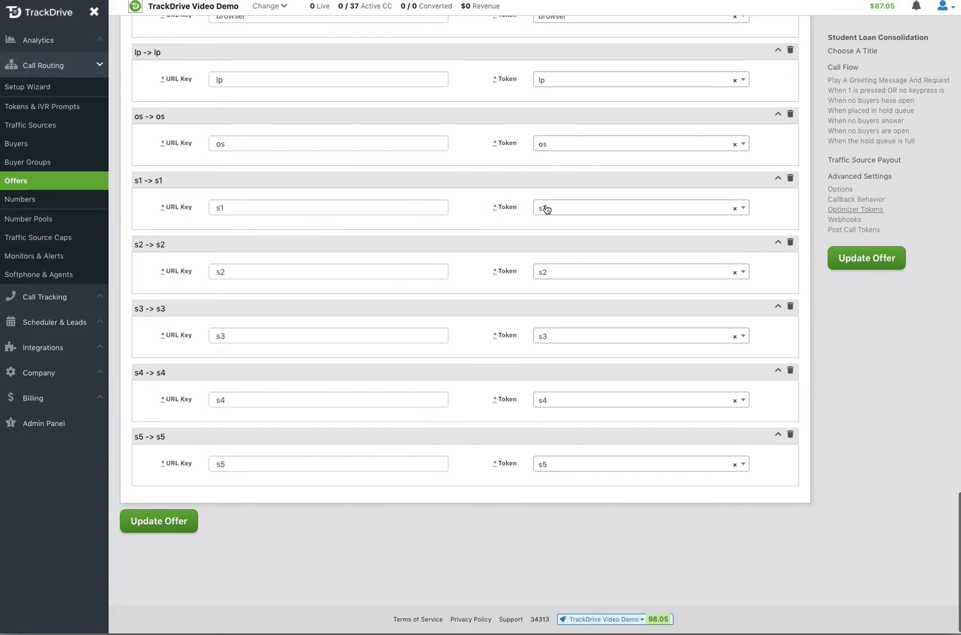
mouse_move(567, 482)
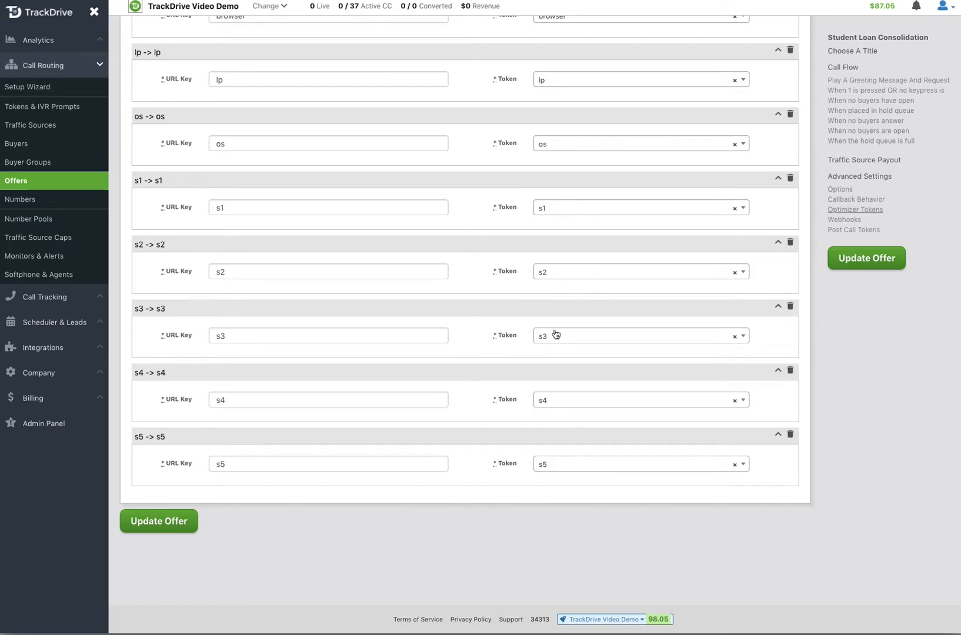
mouse_move(527, 230)
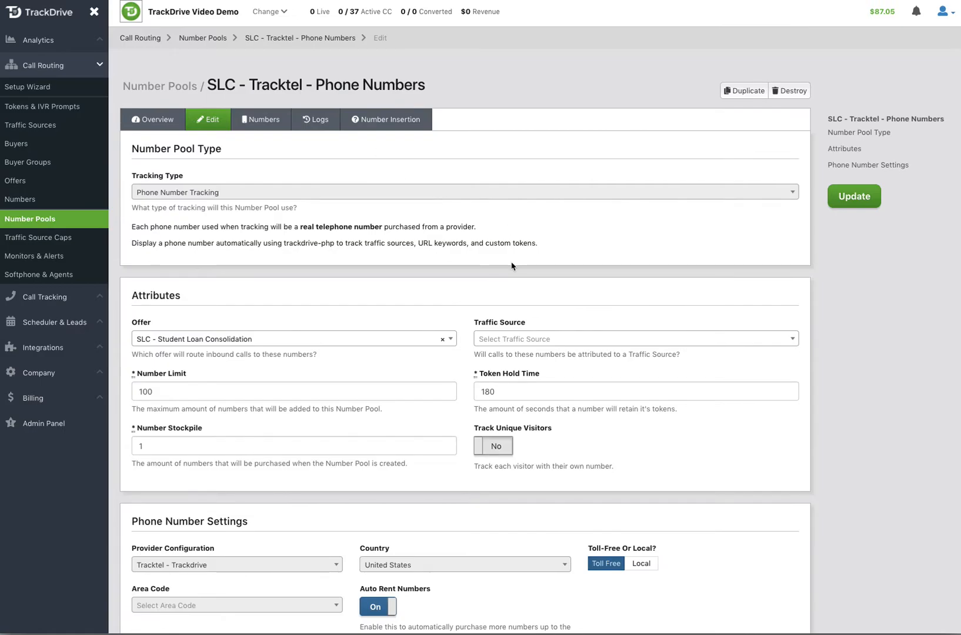
Step: Scroll down the SLC - Tracktel - Phone Numbers pool edit page
scroll("down", 3)
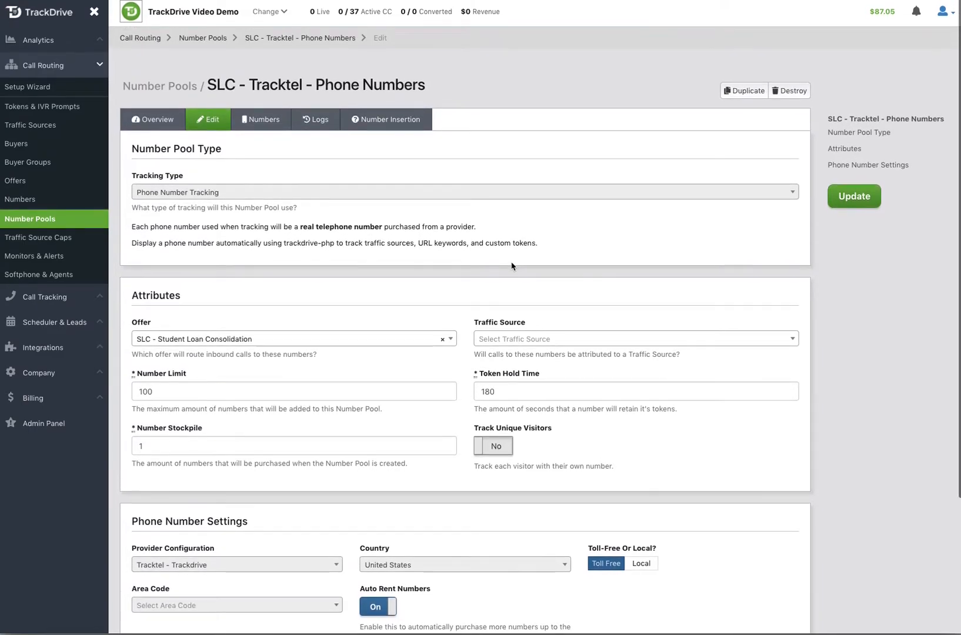
mouse_move(388, 312)
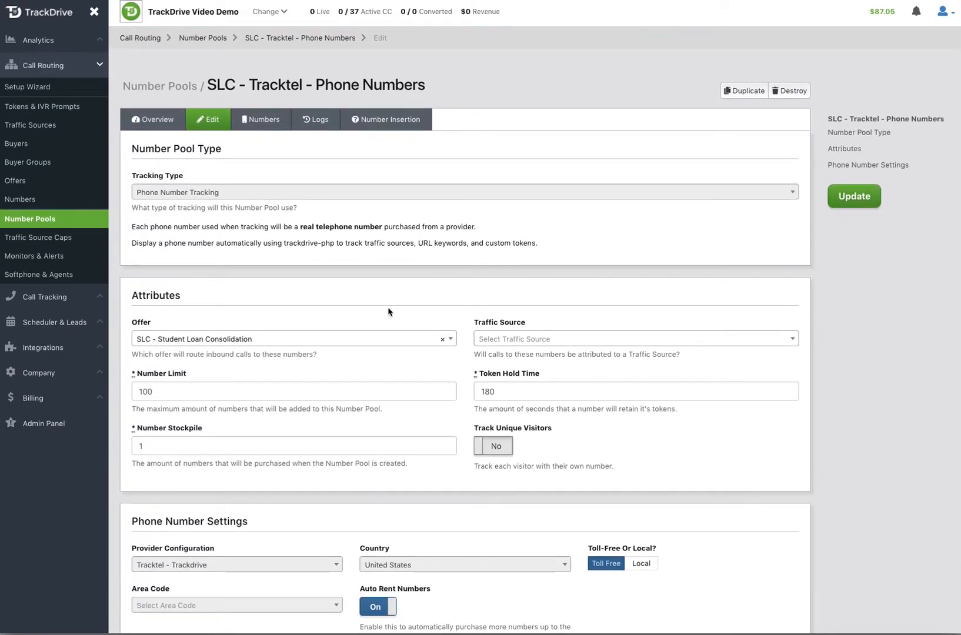
mouse_move(377, 315)
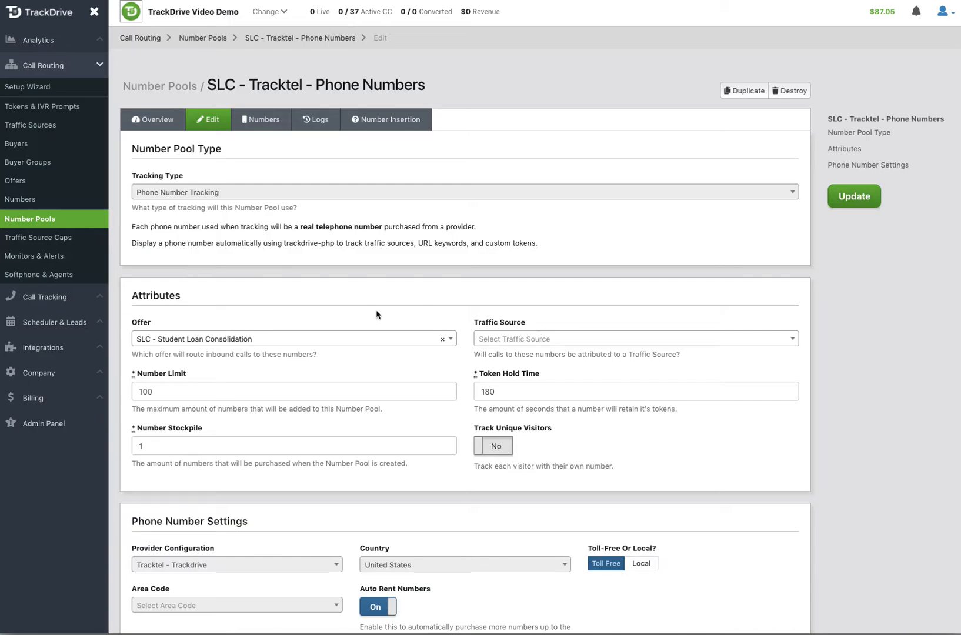
mouse_move(555, 348)
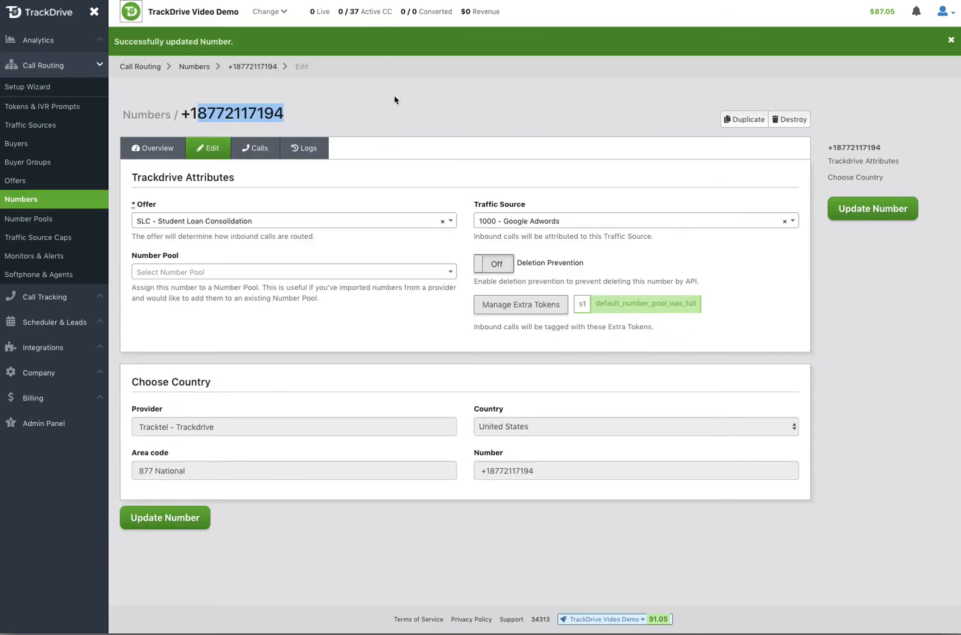
mouse_move(380, 116)
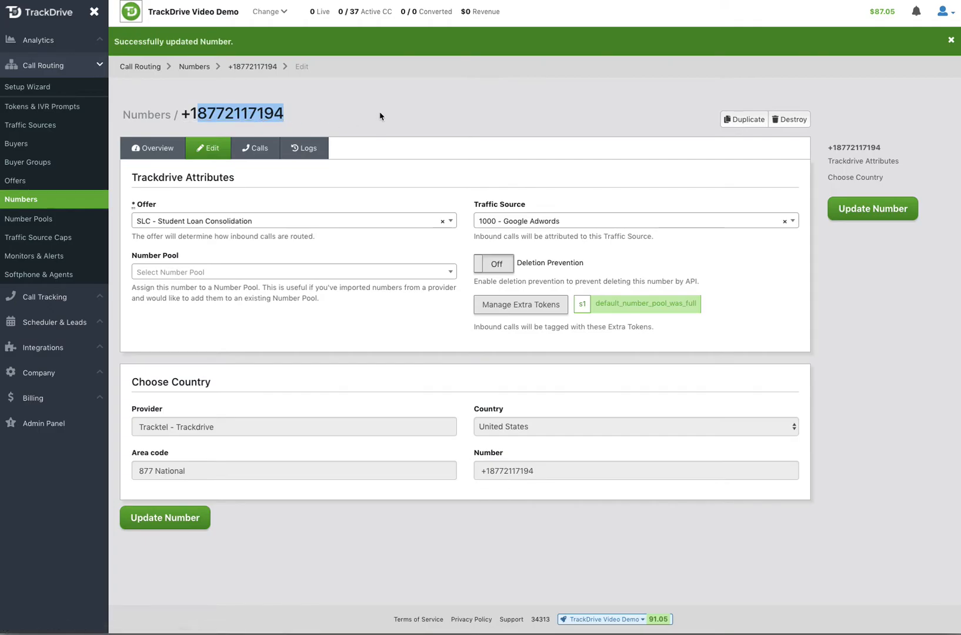
mouse_move(361, 318)
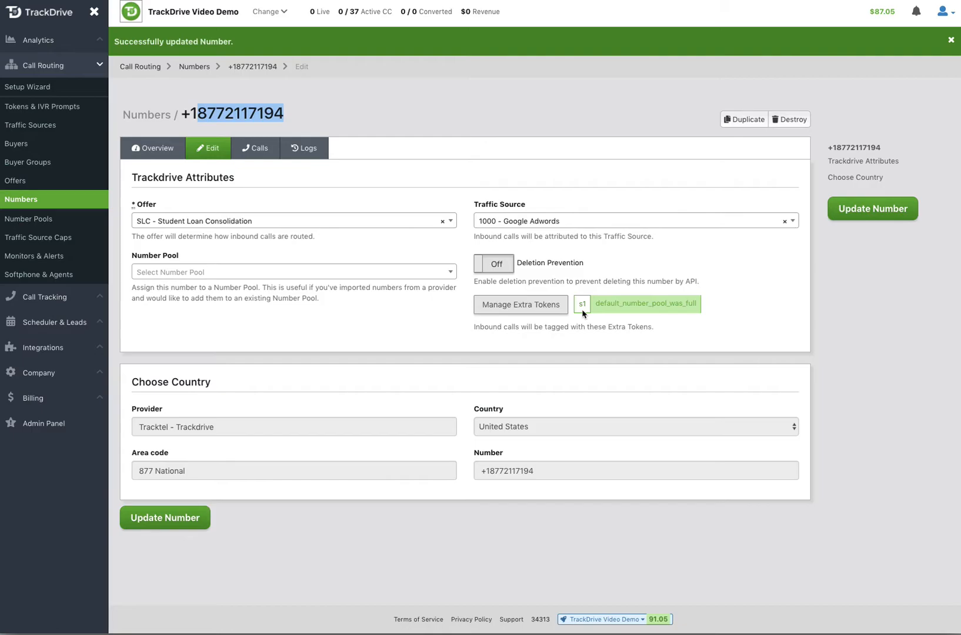
mouse_move(547, 304)
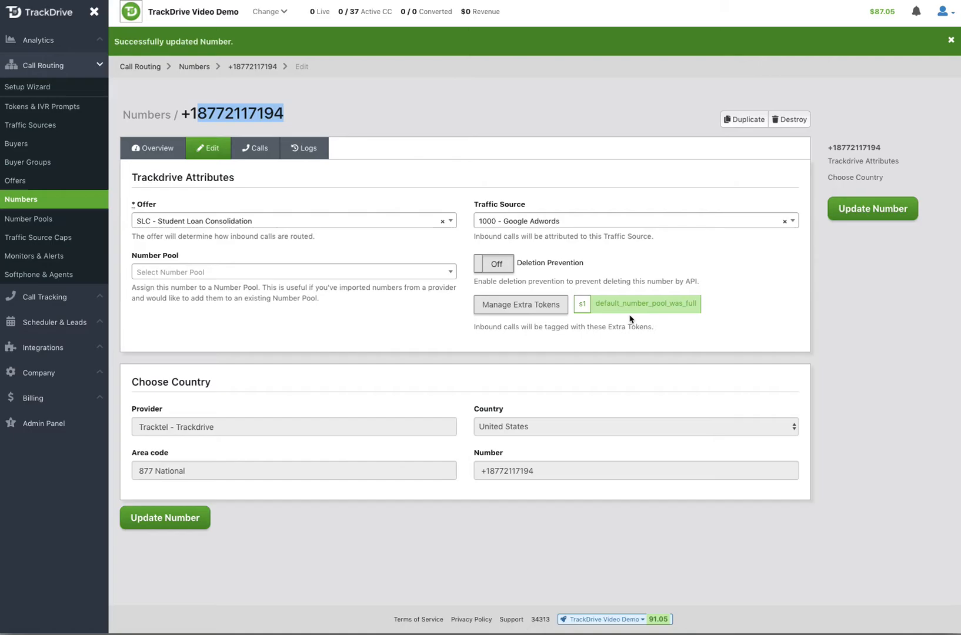
mouse_move(672, 317)
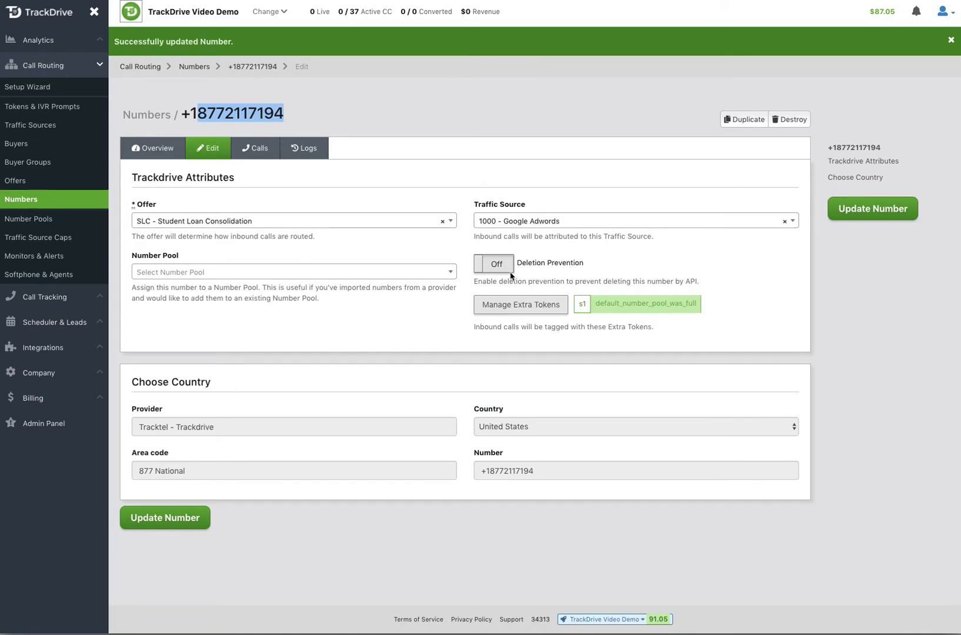
left_click(495, 264)
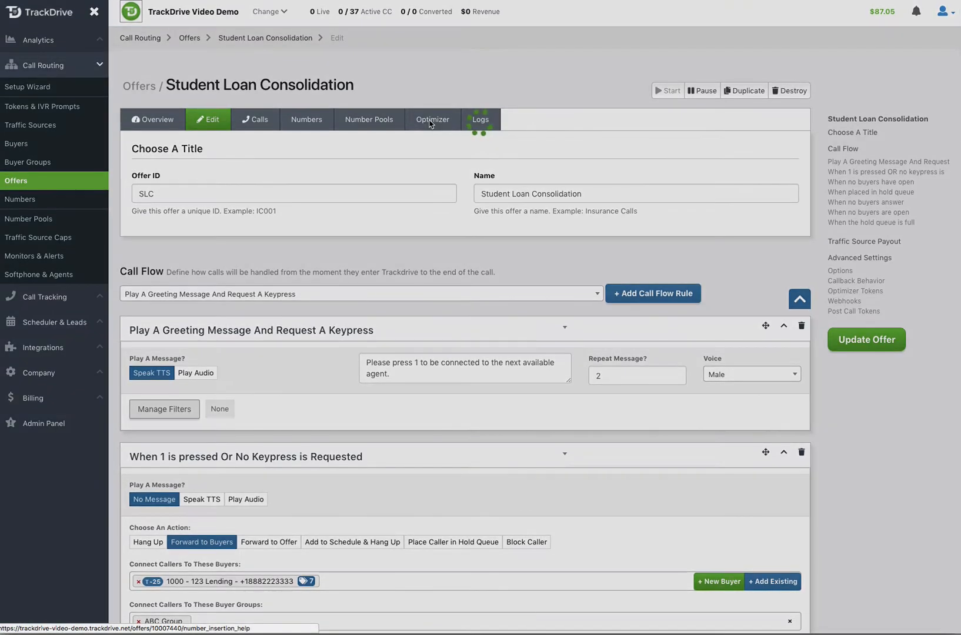
Step: Open the Student Loan Consolidation offer's Optimizer report
left_click(432, 119)
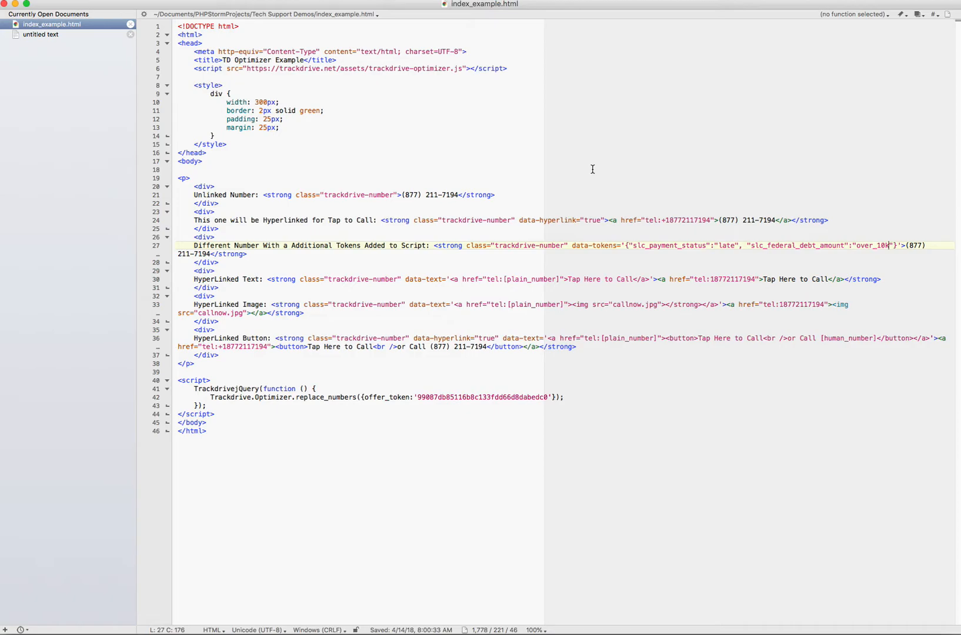
mouse_move(611, 120)
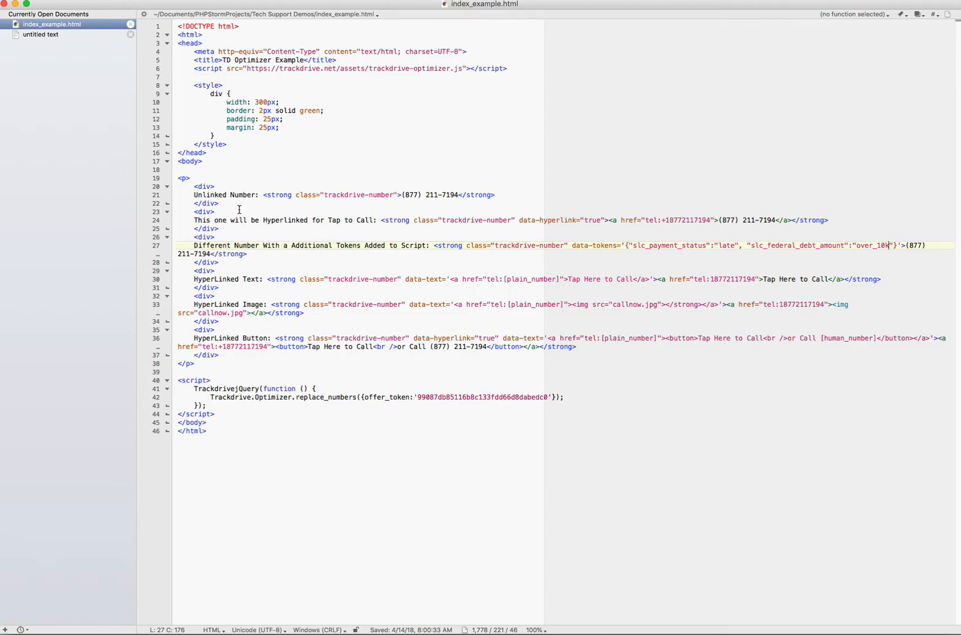
mouse_move(245, 210)
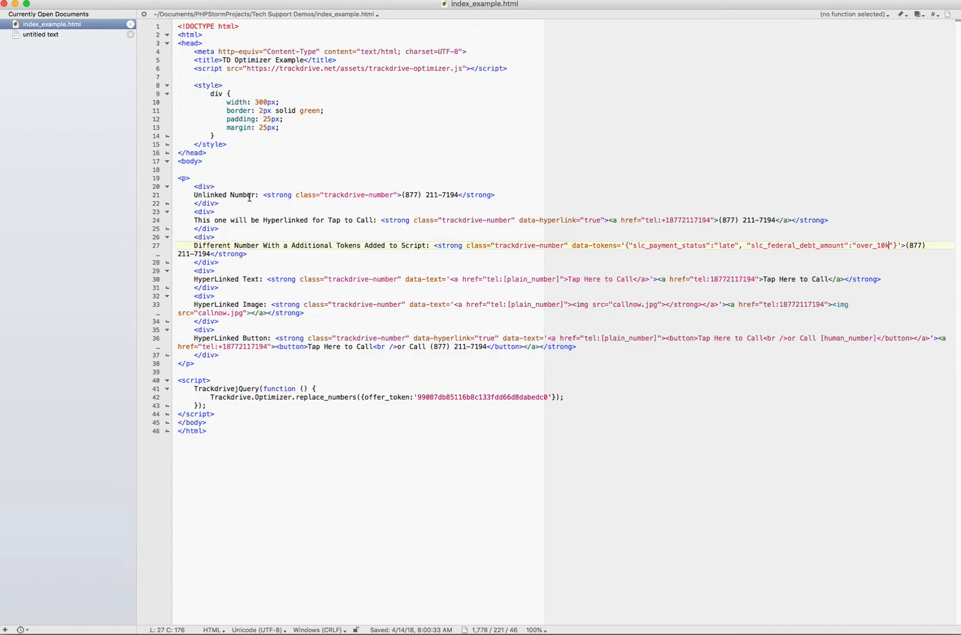
mouse_move(317, 221)
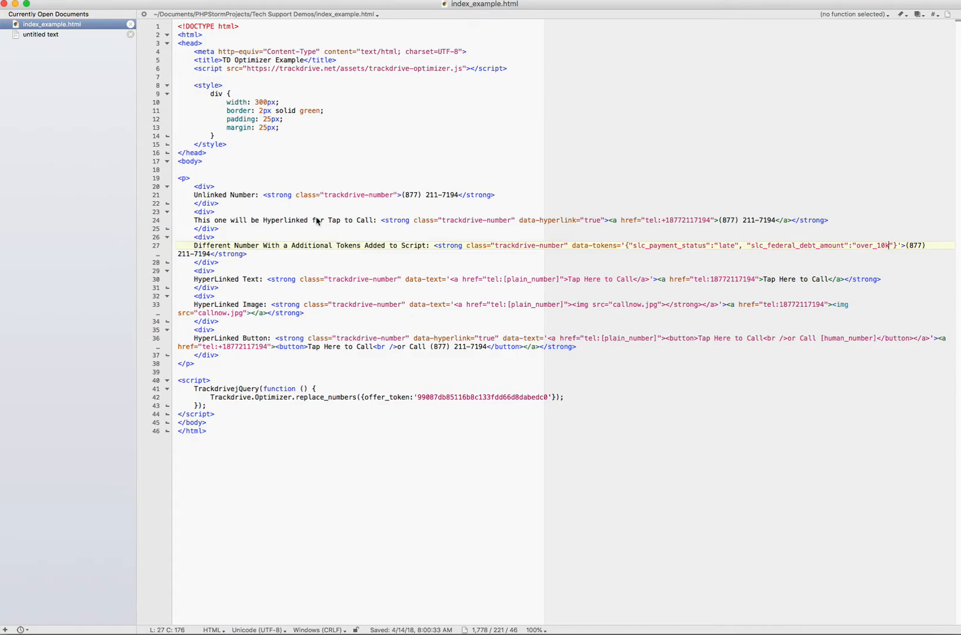
mouse_move(337, 261)
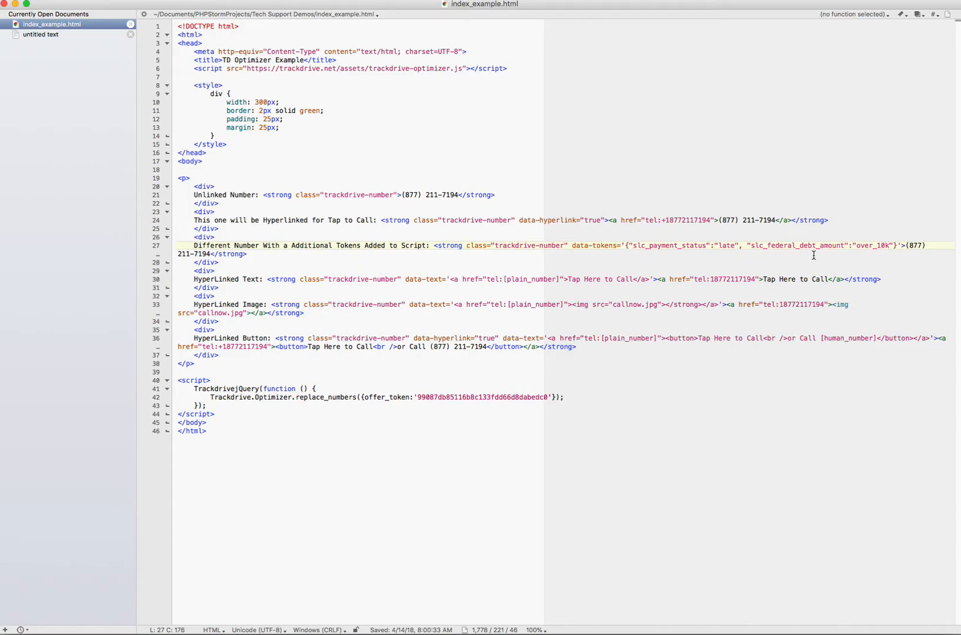
mouse_move(811, 263)
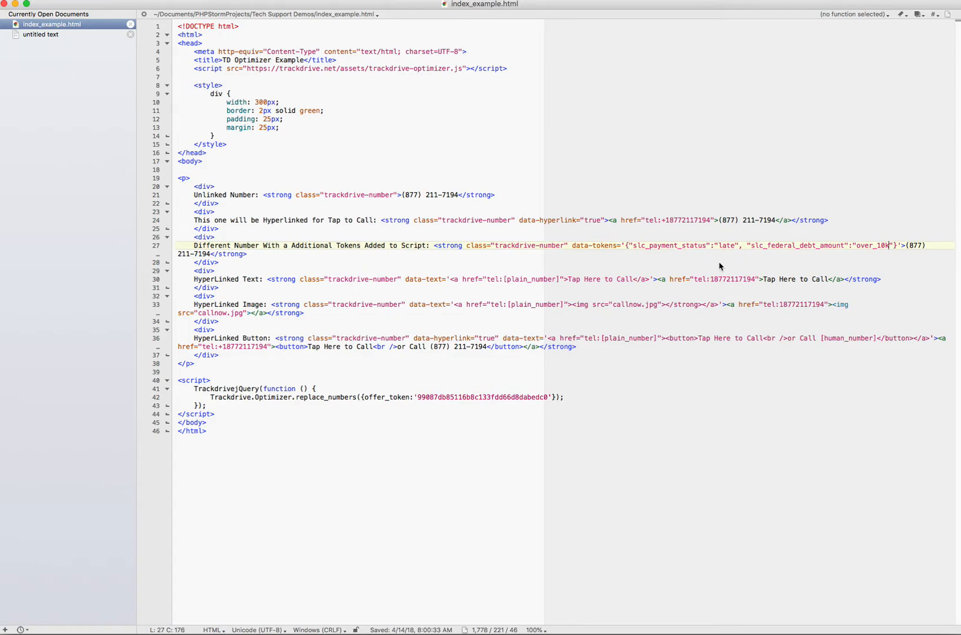
mouse_move(729, 253)
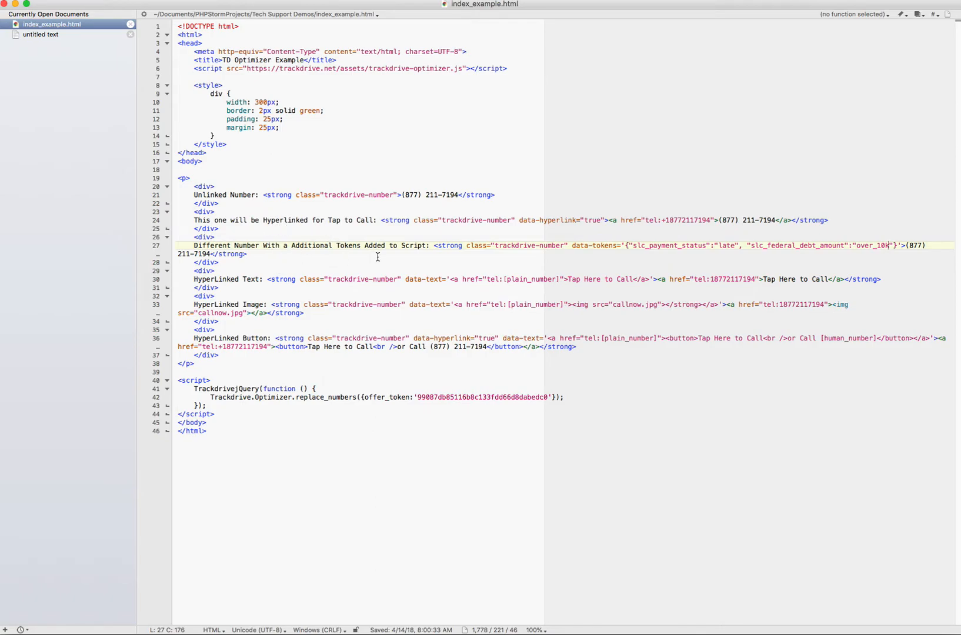
mouse_move(401, 256)
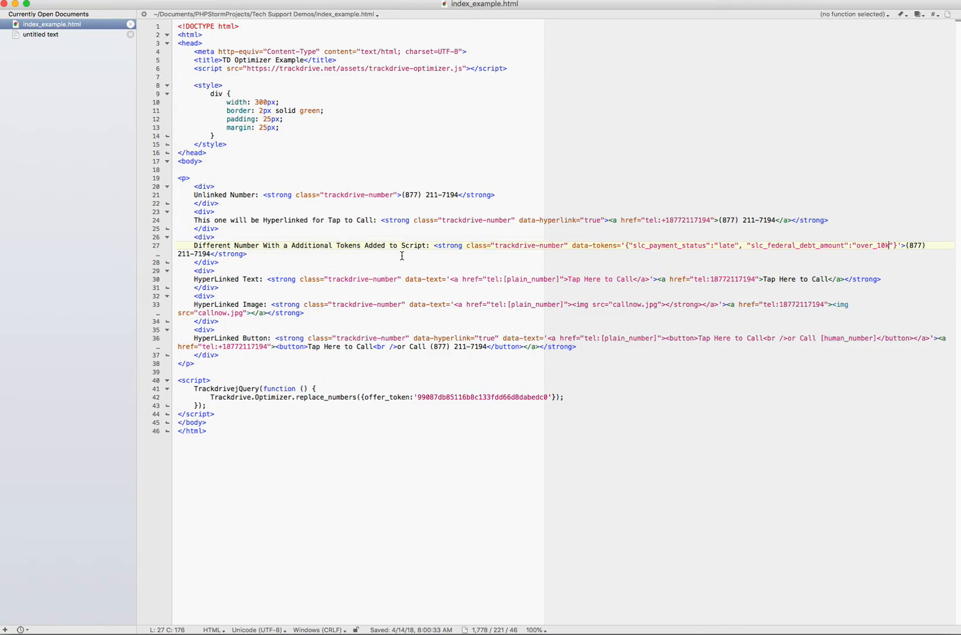
mouse_move(397, 258)
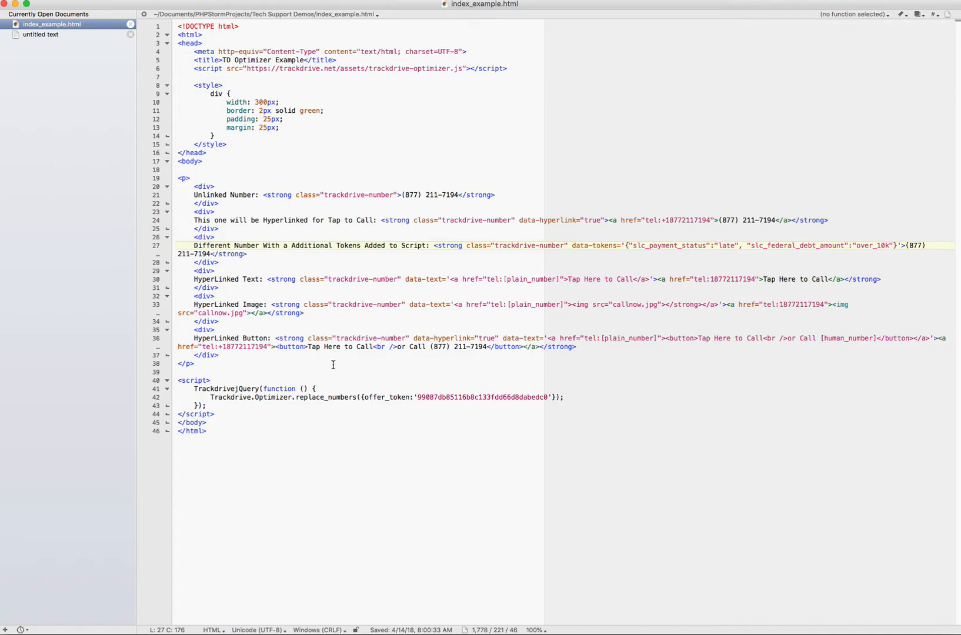
mouse_move(607, 89)
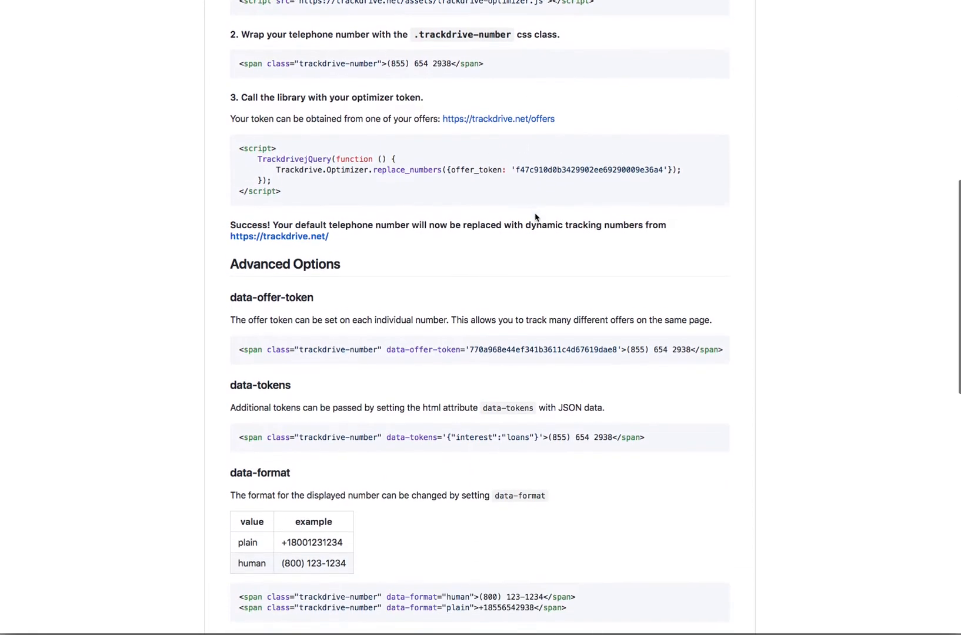
Step: Scroll the README to Advanced Options covering data-offer-token, data-tokens and data-format
scroll("down", 3)
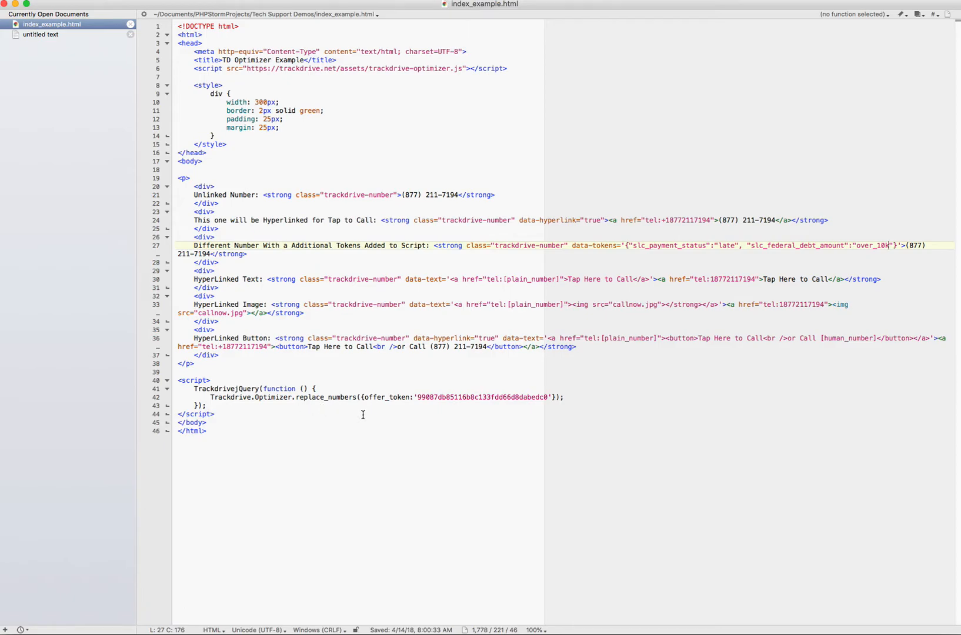
mouse_move(334, 86)
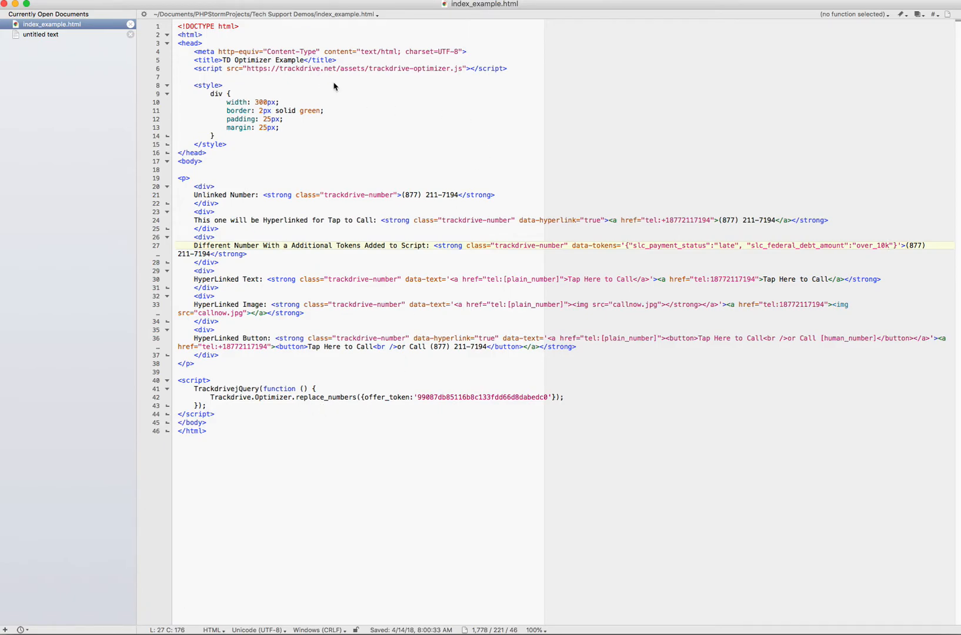
mouse_move(320, 76)
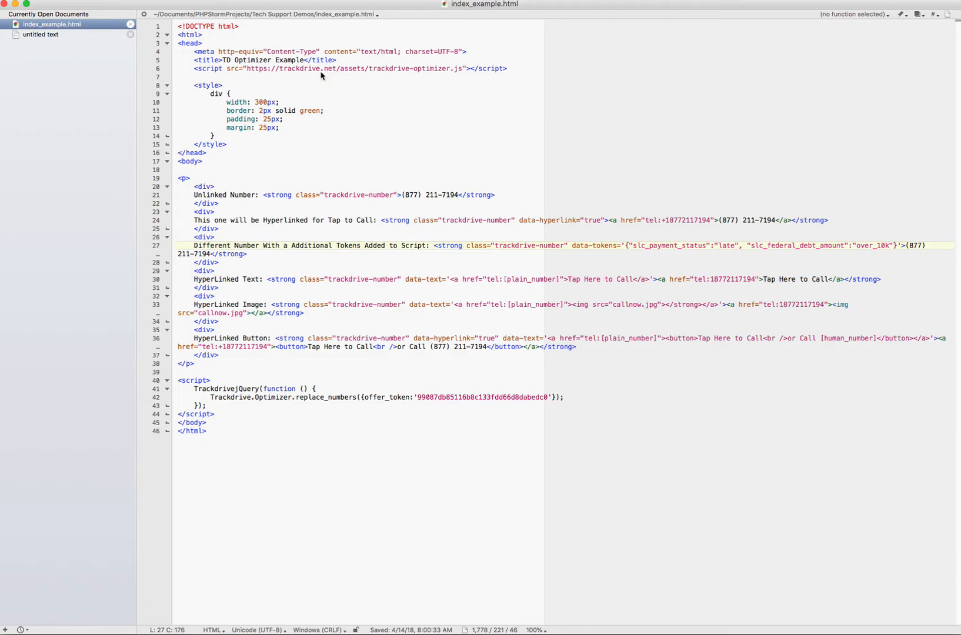
mouse_move(353, 96)
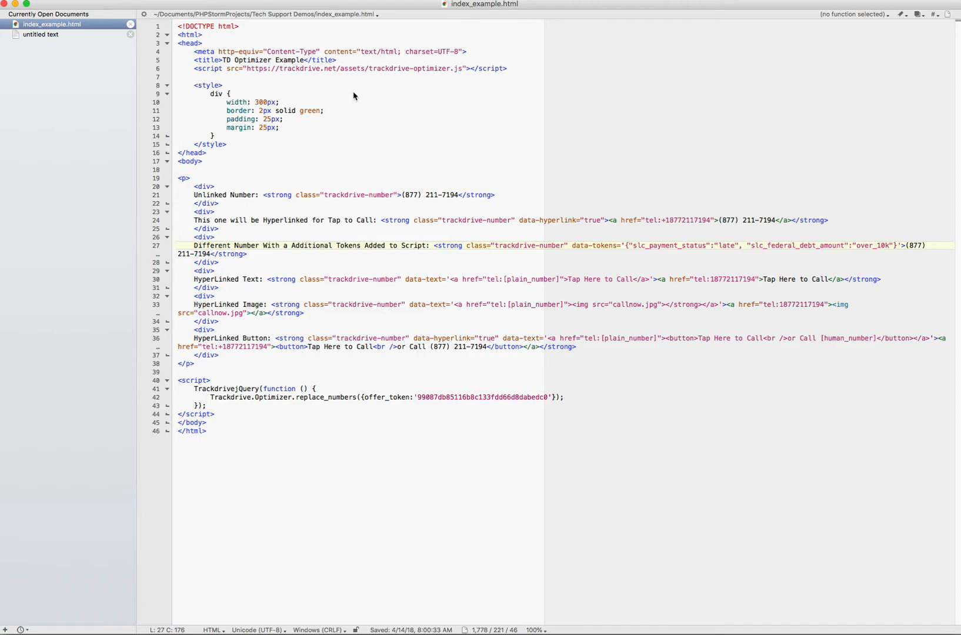
mouse_move(447, 80)
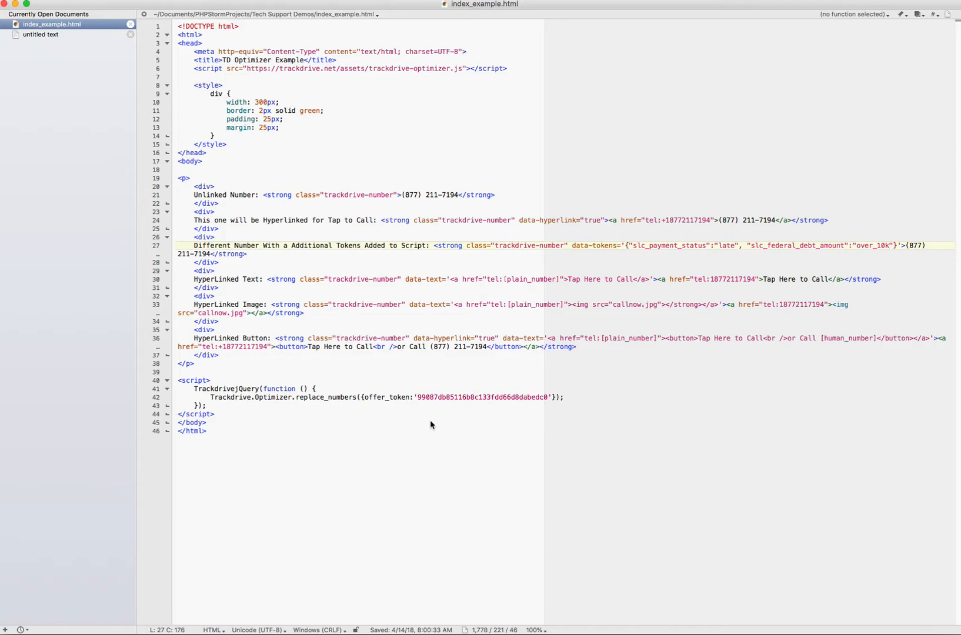
mouse_move(478, 403)
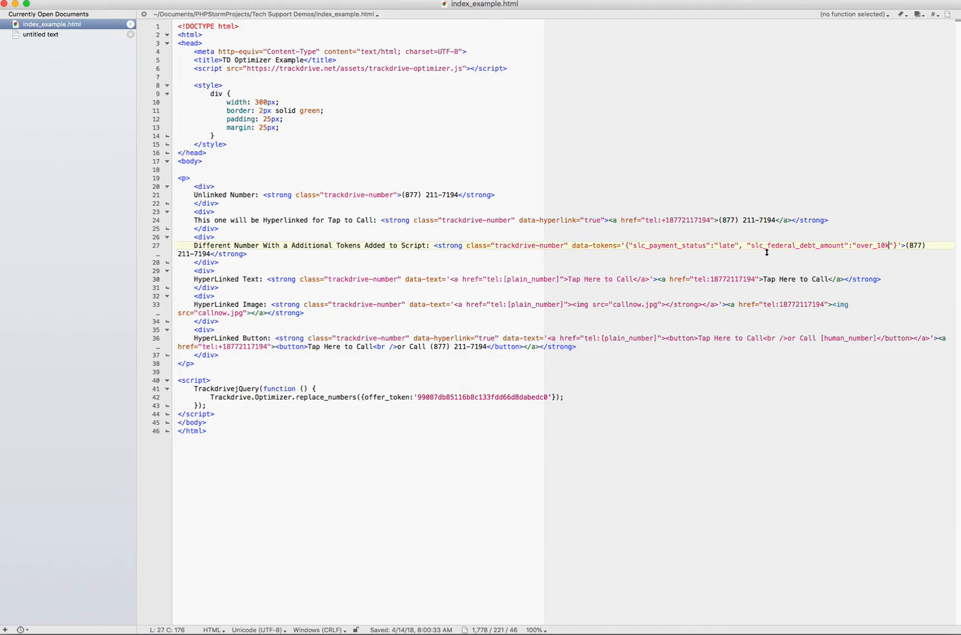
mouse_move(593, 213)
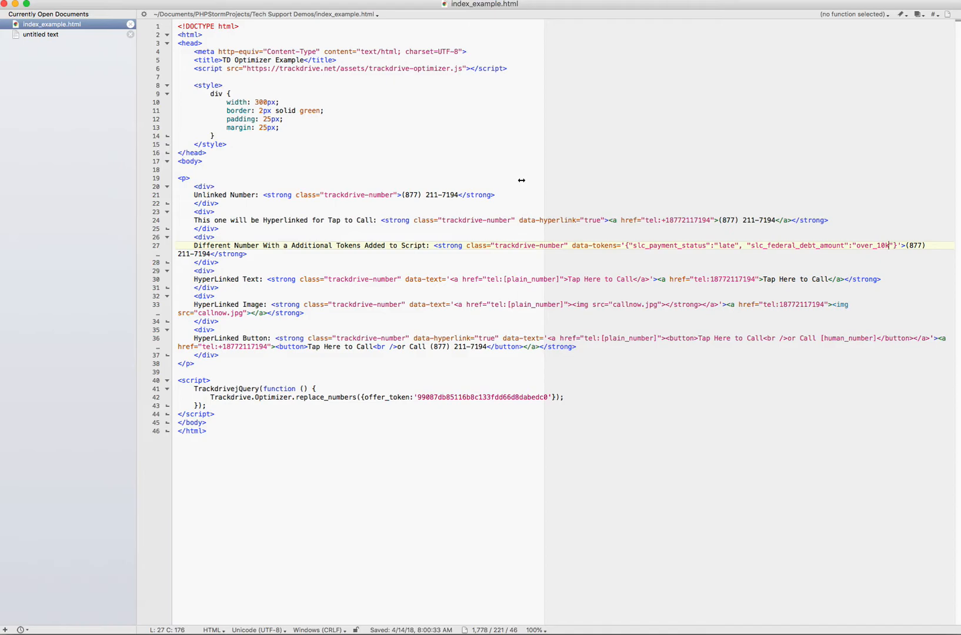
mouse_move(501, 196)
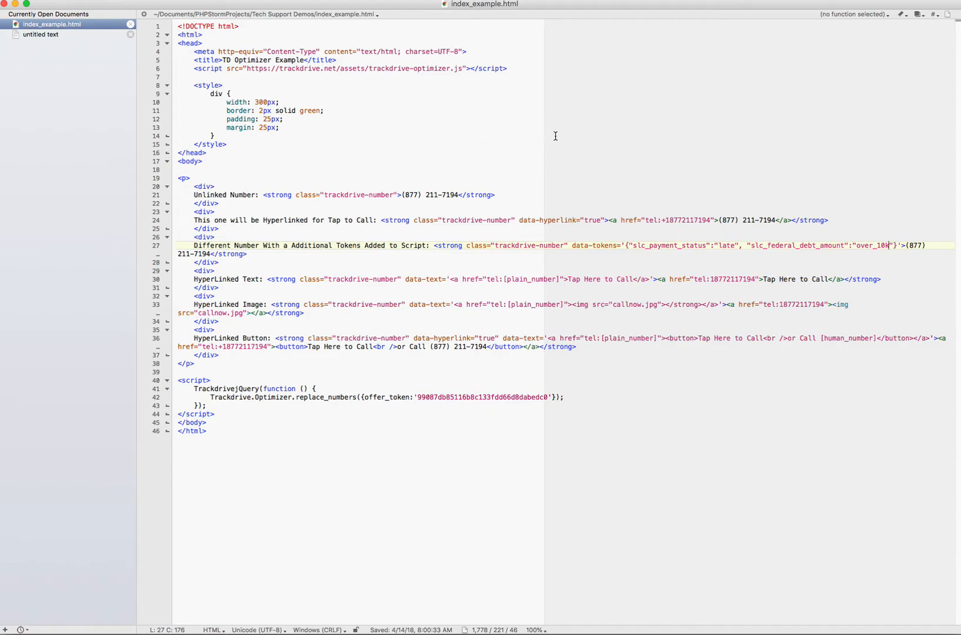
mouse_move(421, 181)
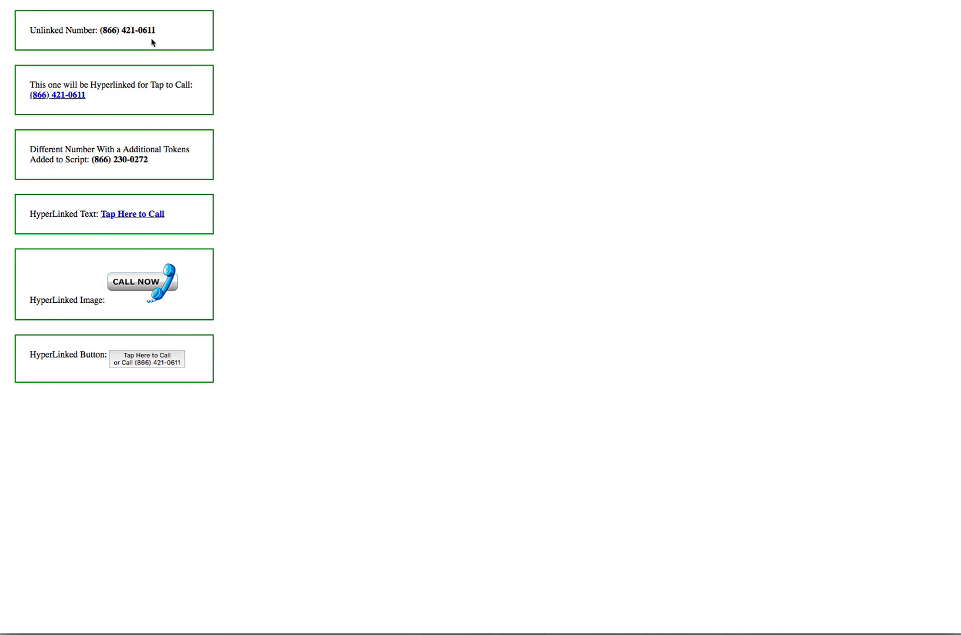
mouse_move(140, 170)
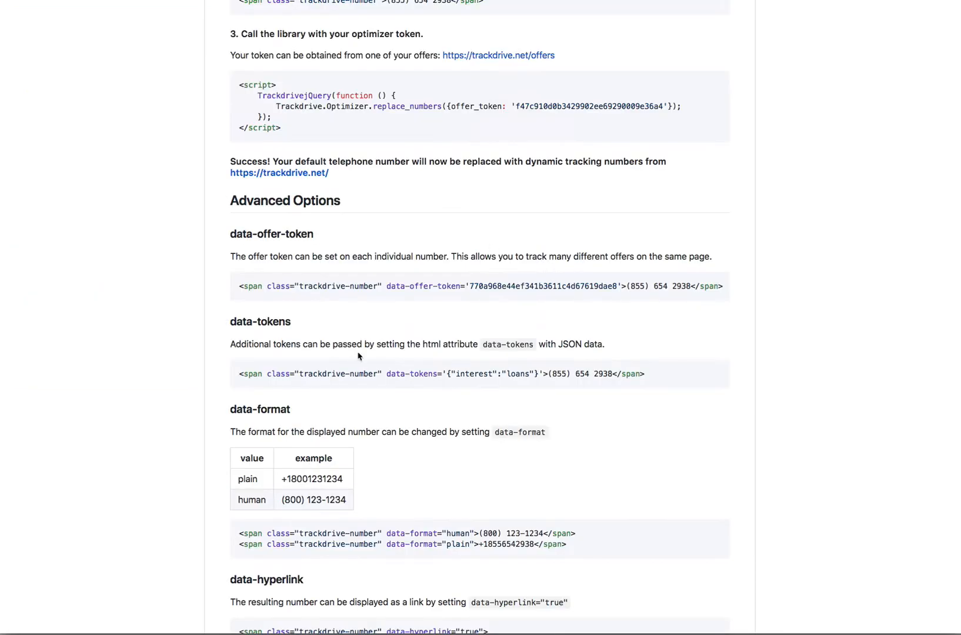
mouse_move(281, 246)
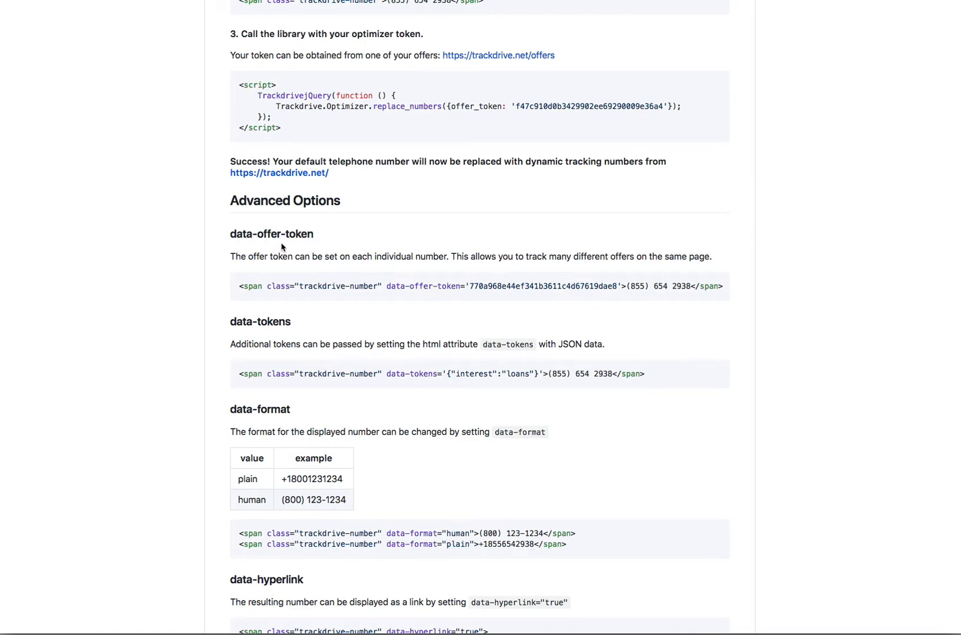
mouse_move(599, 60)
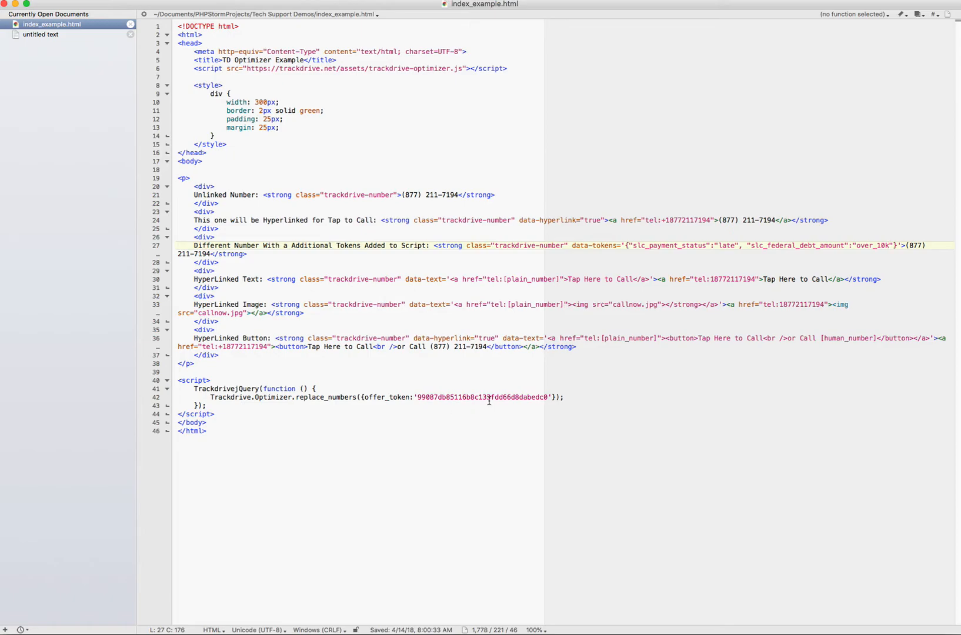
mouse_move(470, 461)
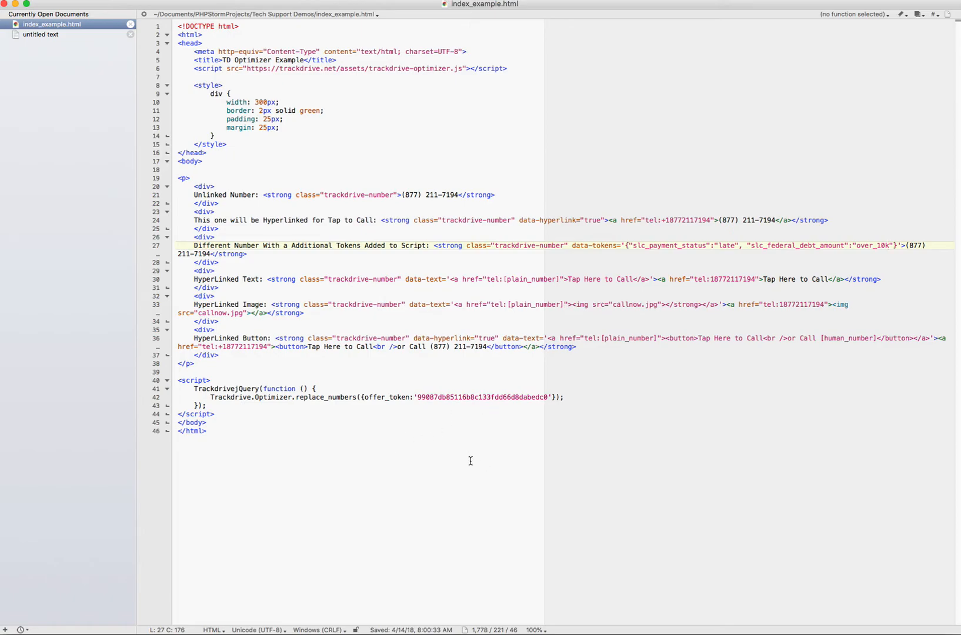
mouse_move(368, 436)
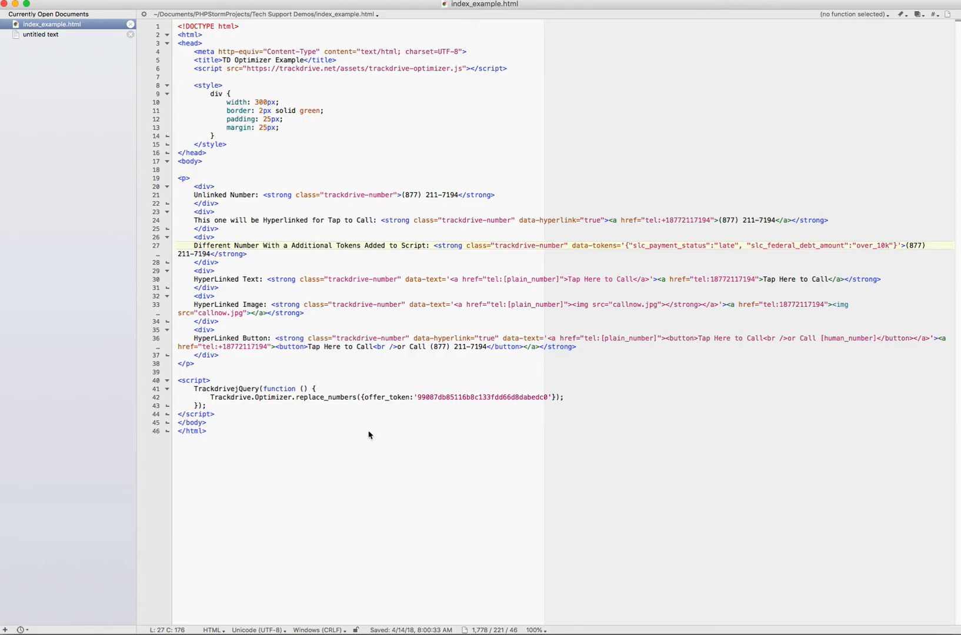
mouse_move(472, 404)
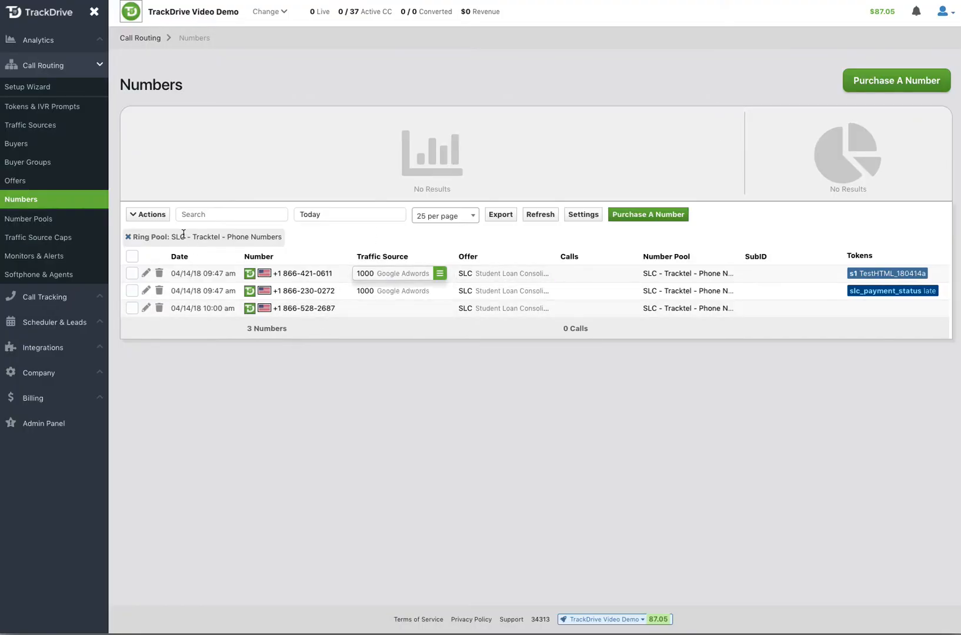
mouse_move(216, 246)
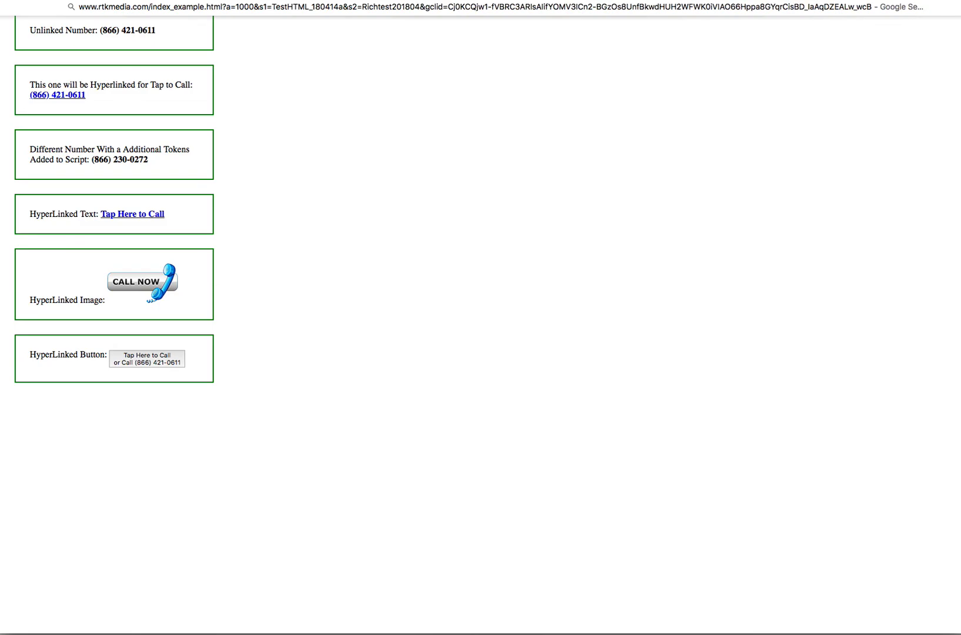
type("Richtest20180414a")
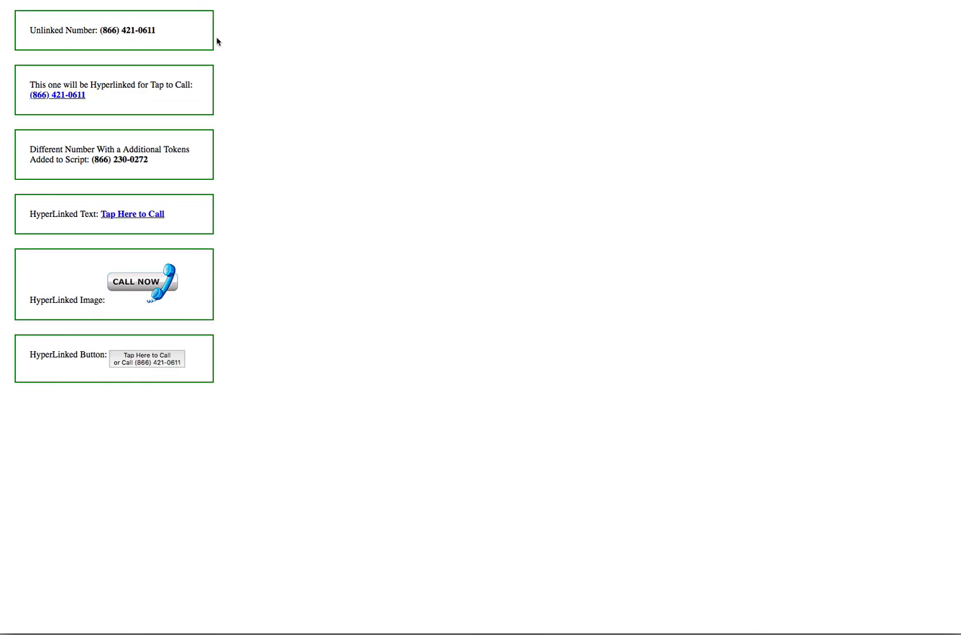
mouse_move(406, 104)
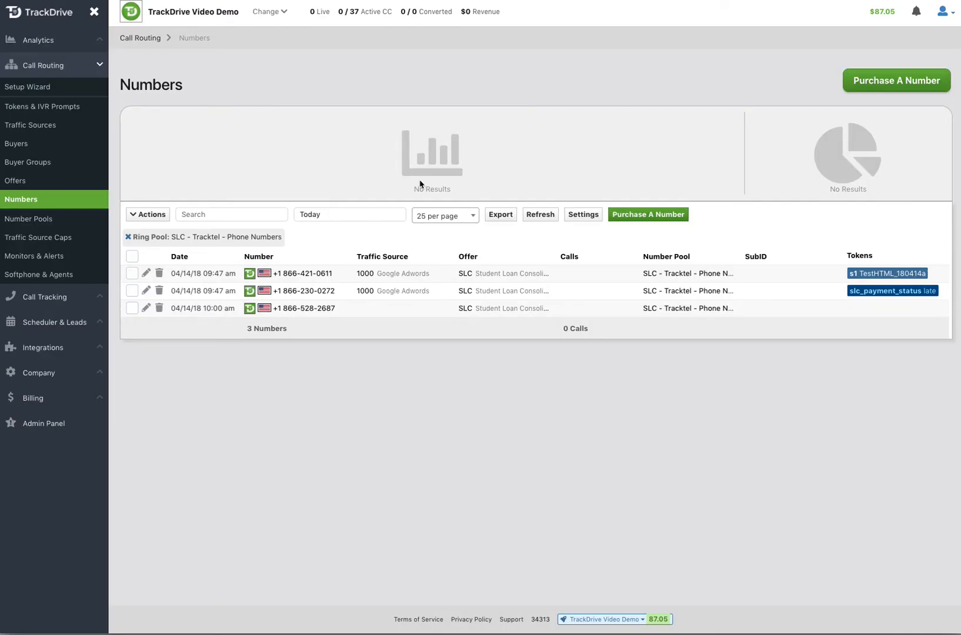
left_click(540, 215)
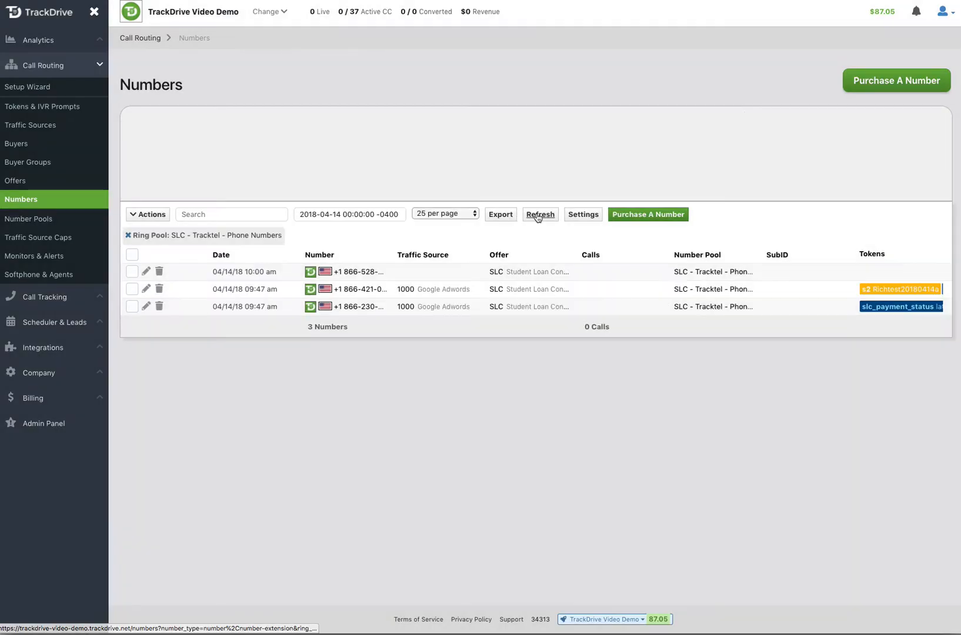
left_click(539, 214)
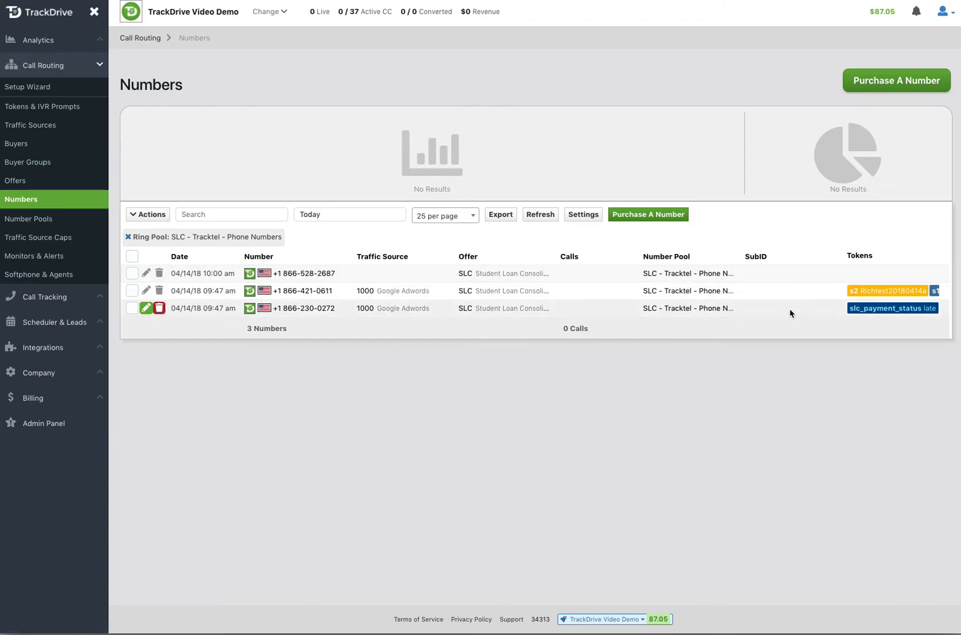
mouse_move(773, 312)
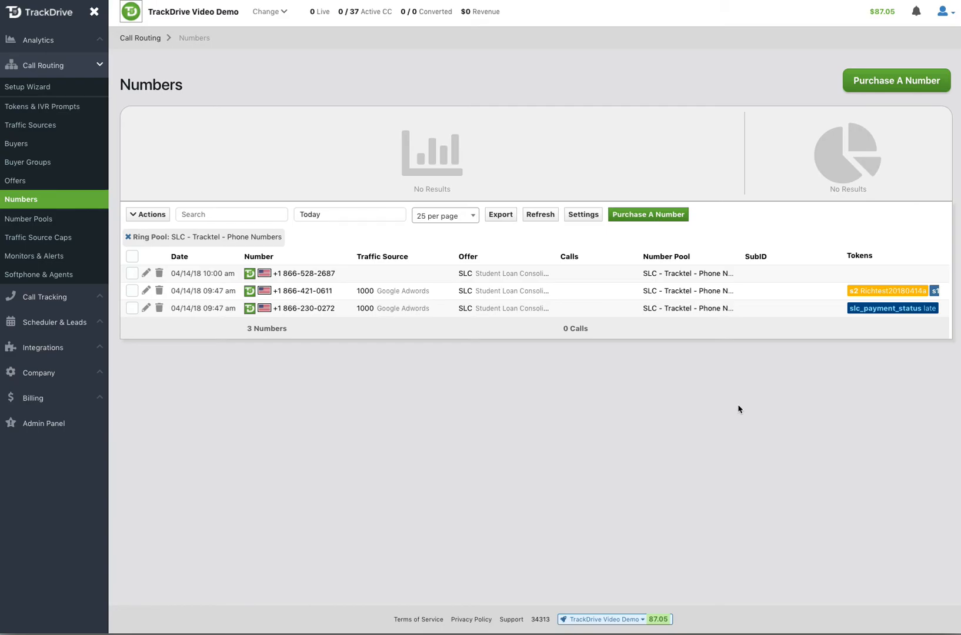
mouse_move(528, 403)
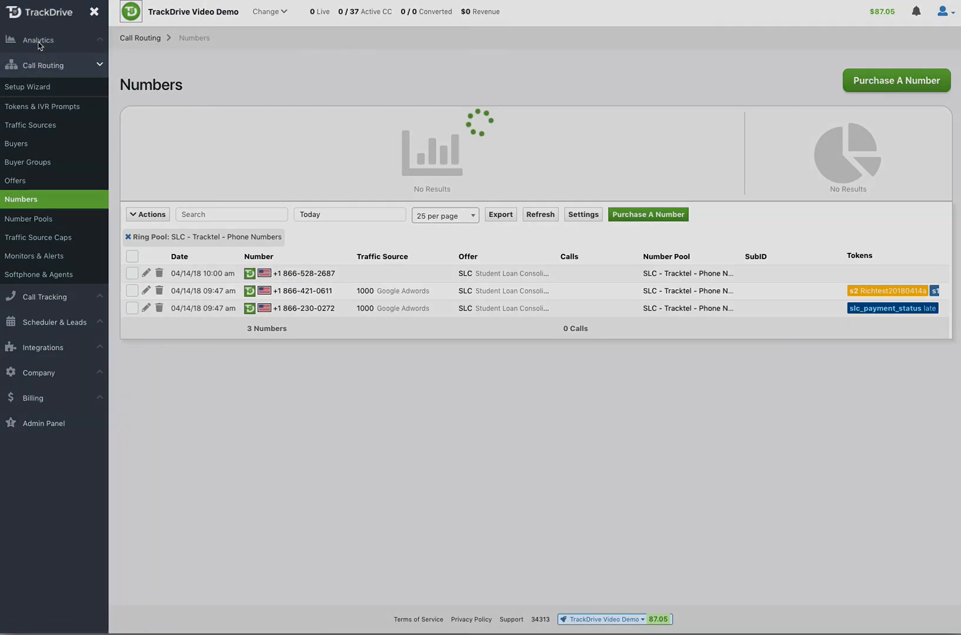
Step: Open the Advertising Optimizer report and drill 1000 - Google Adwords down by s1
left_click(38, 40)
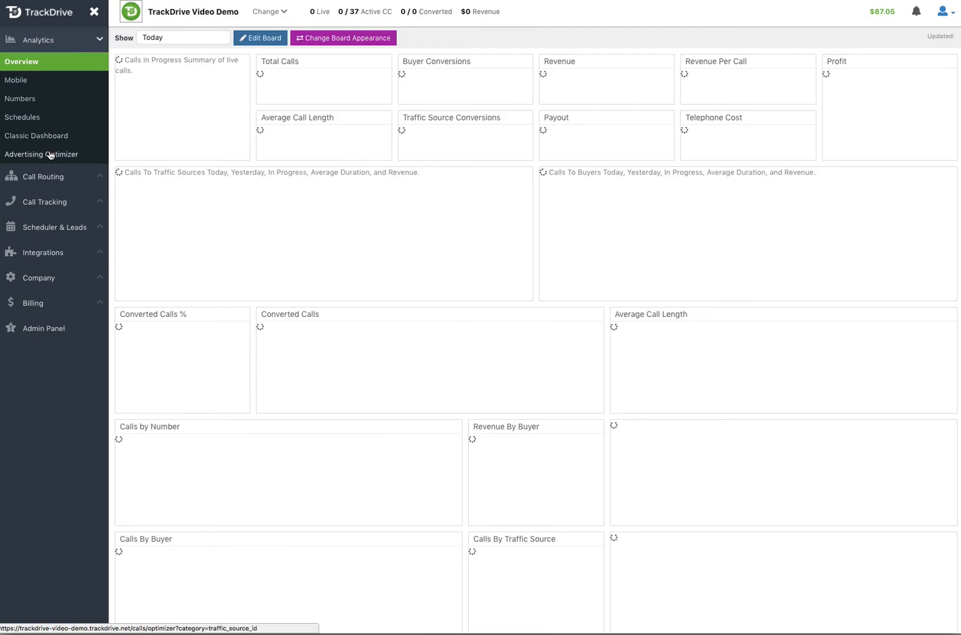
left_click(41, 154)
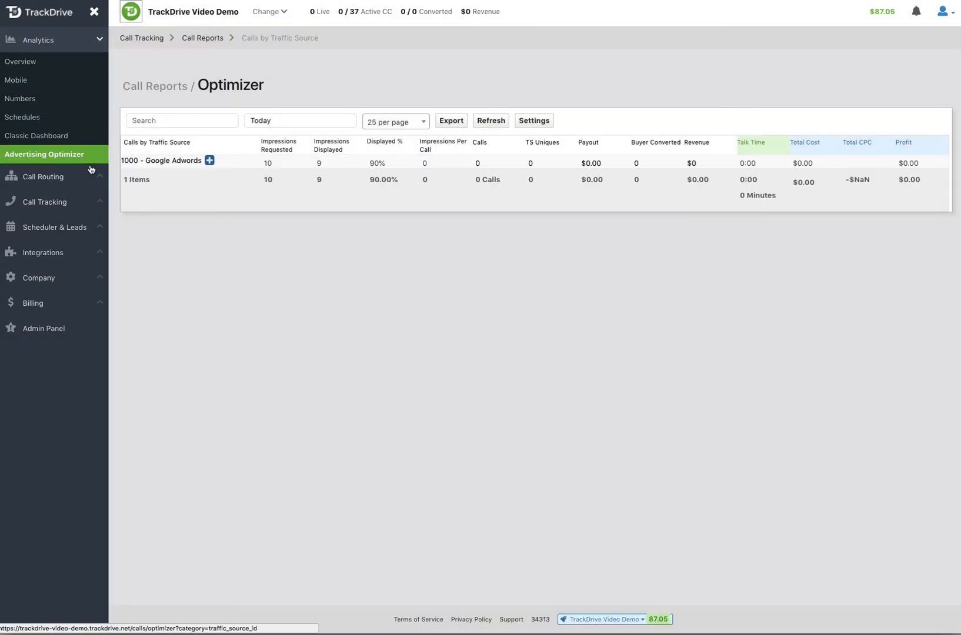
left_click(210, 161)
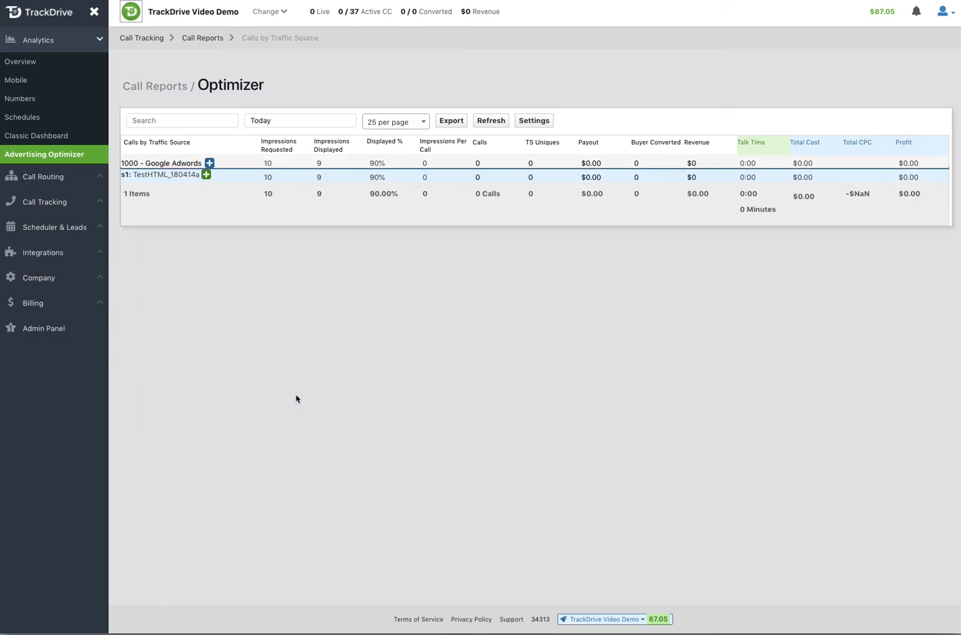
mouse_move(224, 199)
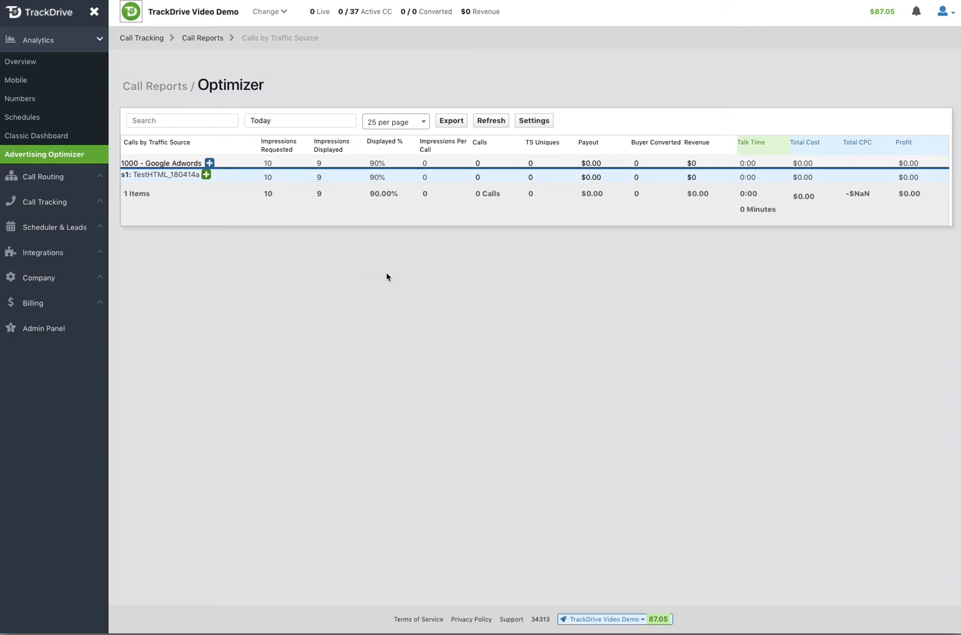
mouse_move(354, 216)
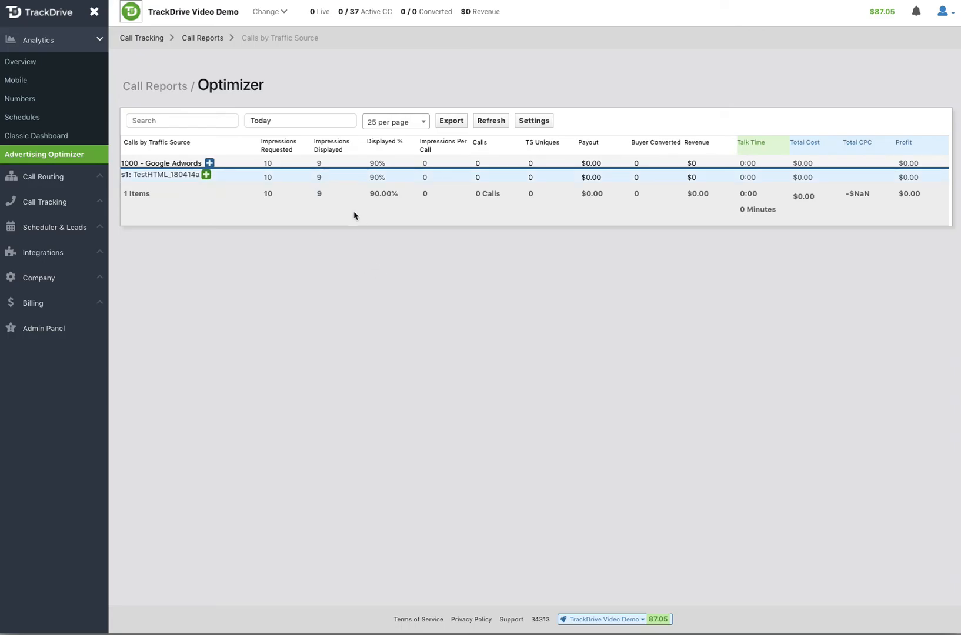
mouse_move(379, 273)
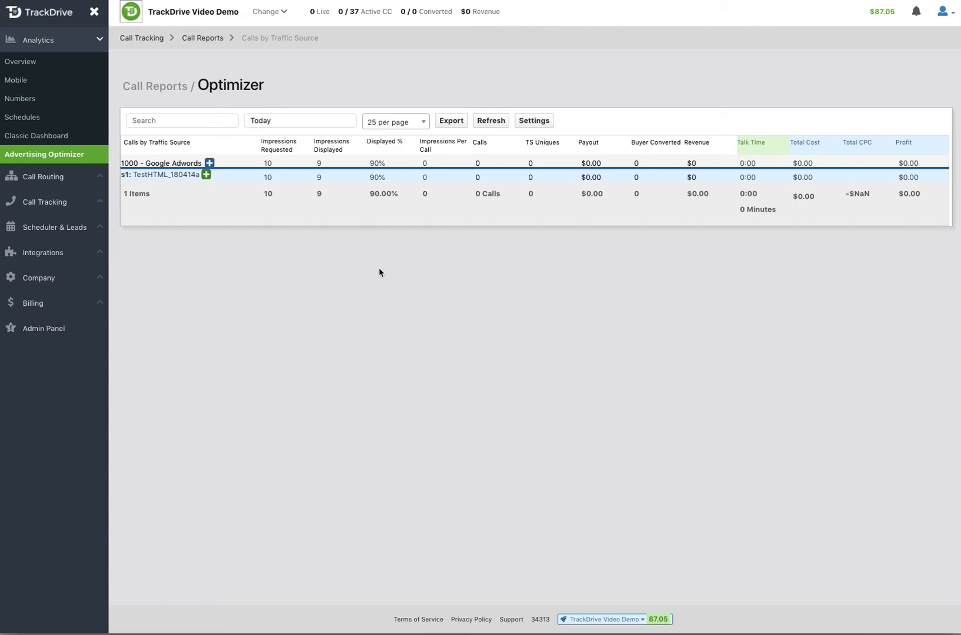
mouse_move(351, 264)
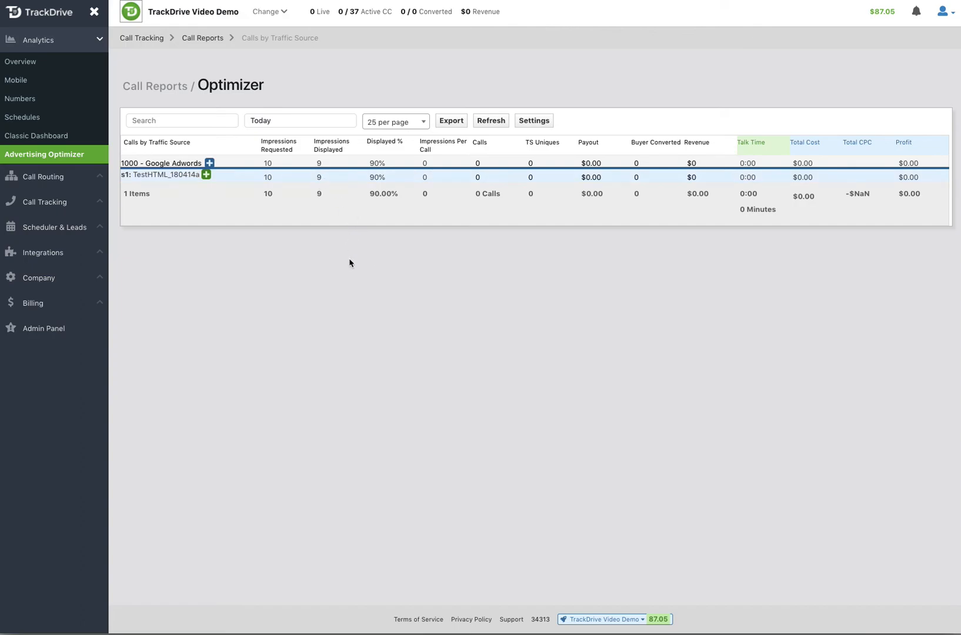
mouse_move(496, 229)
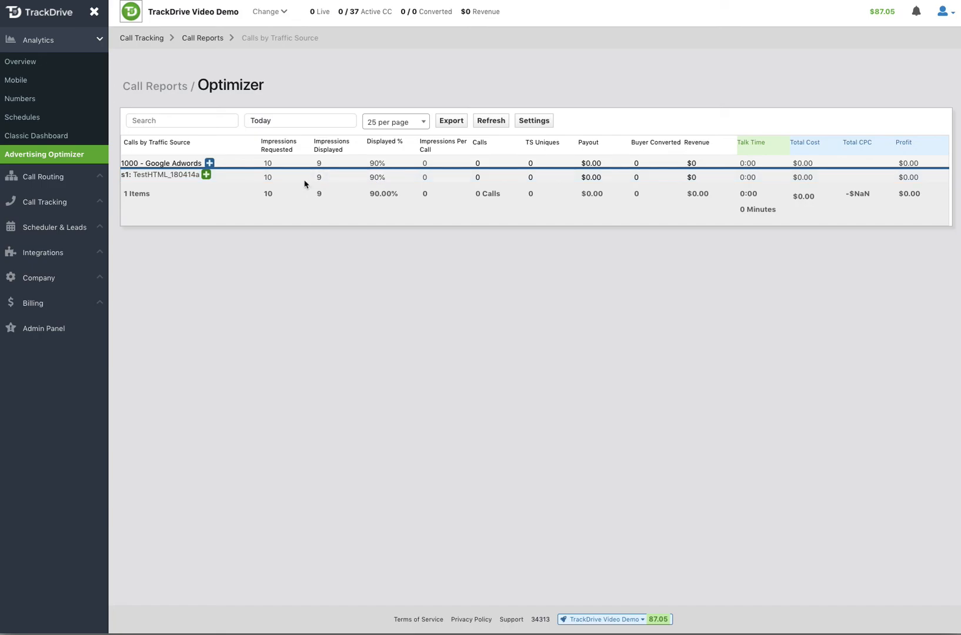
mouse_move(334, 184)
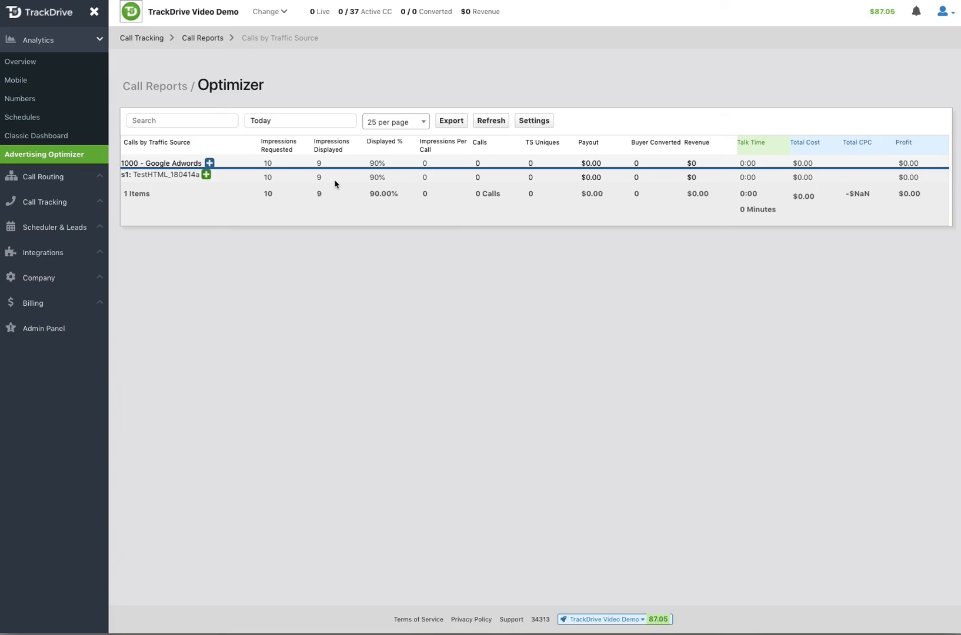
mouse_move(326, 182)
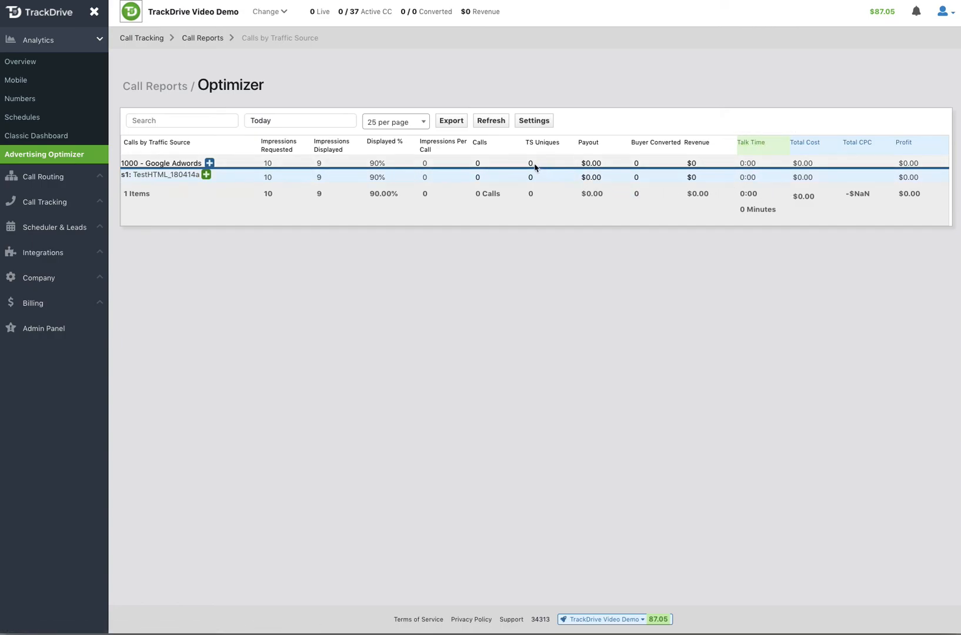
mouse_move(442, 149)
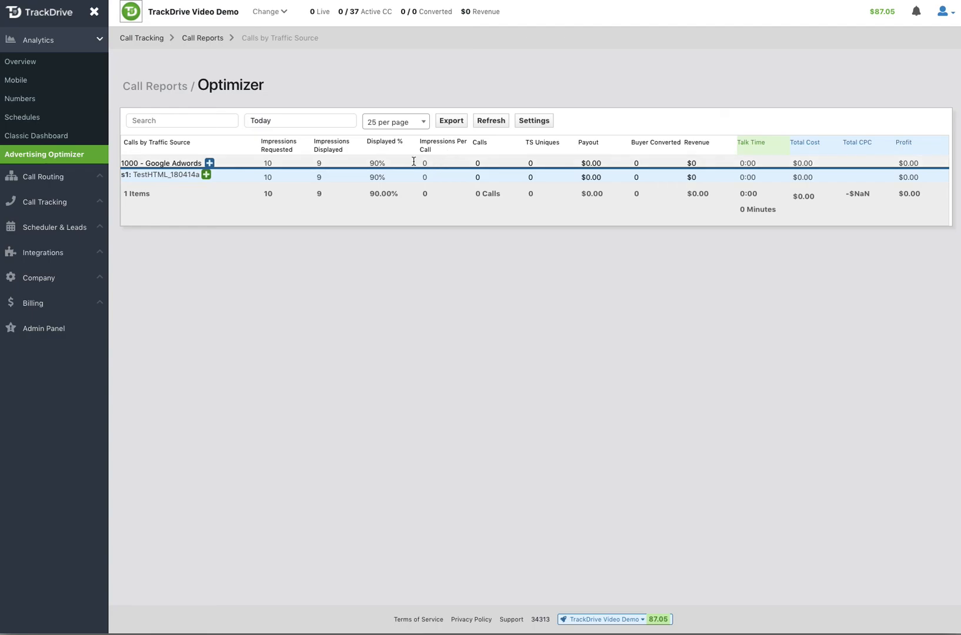
mouse_move(242, 205)
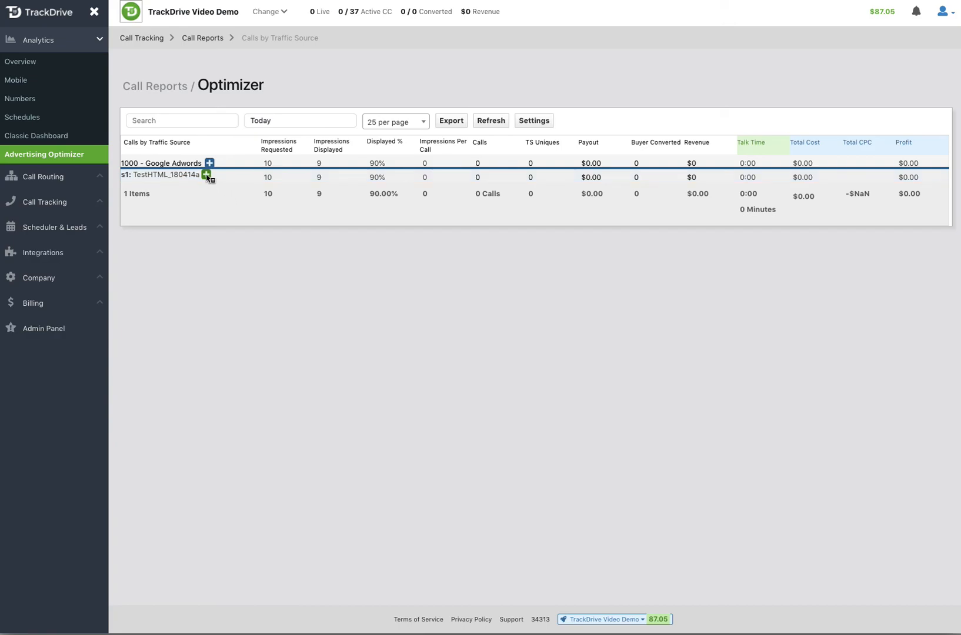
Step: Break the s1 TestHTML_180414a row down by the s2 token
left_click(209, 174)
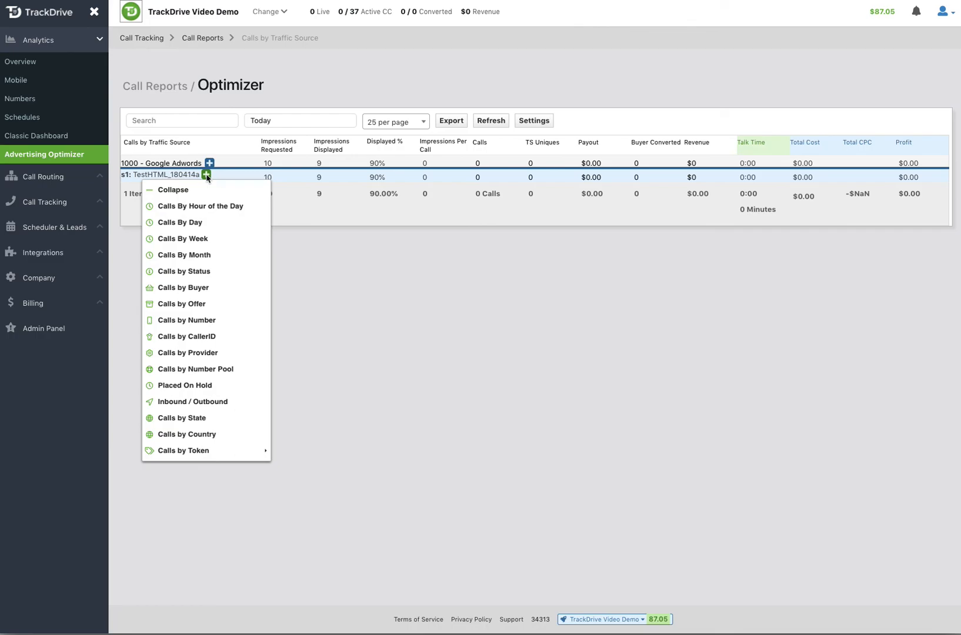
mouse_move(209, 184)
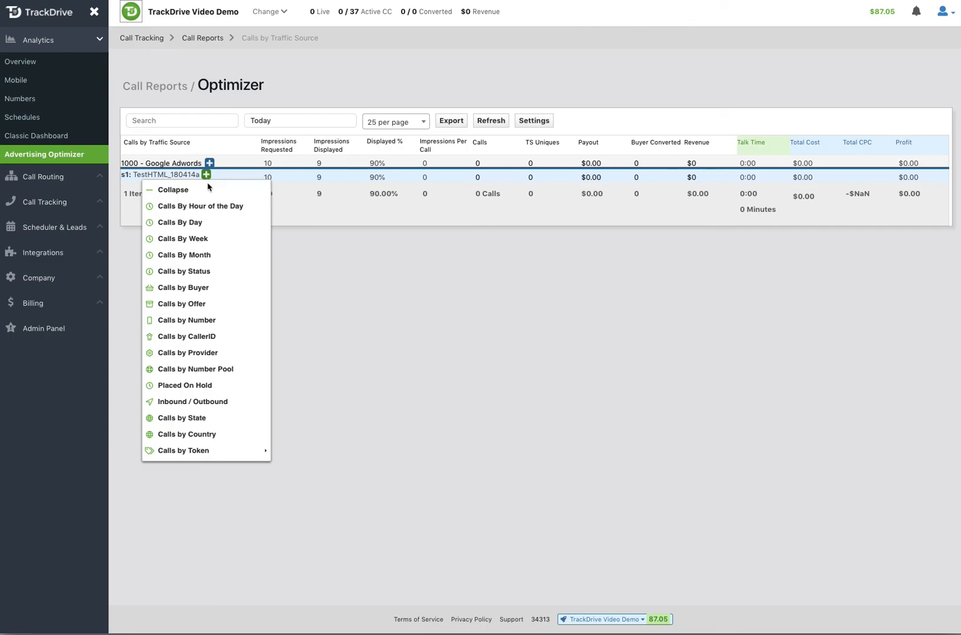
mouse_move(189, 450)
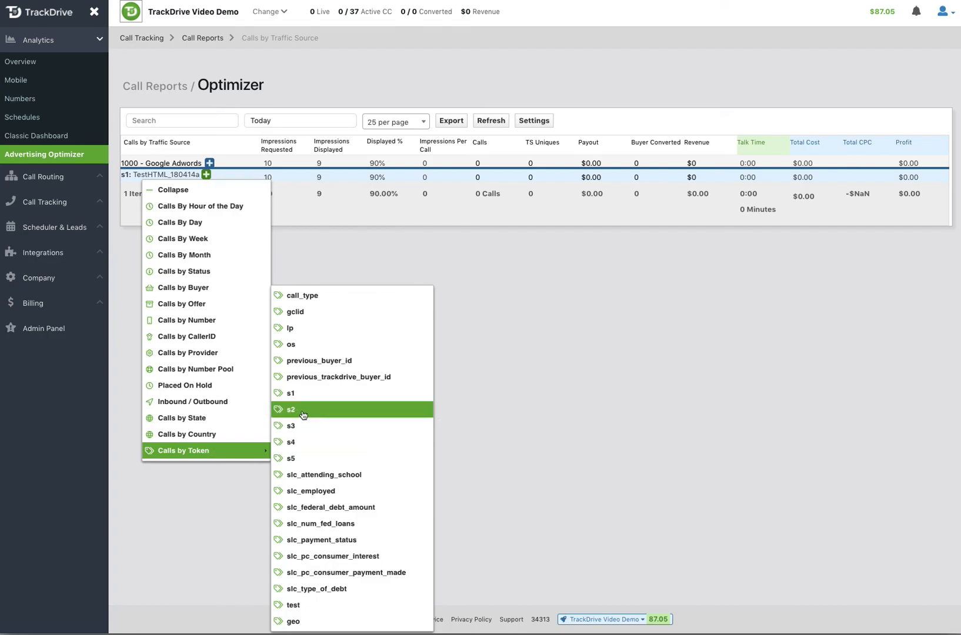
left_click(288, 408)
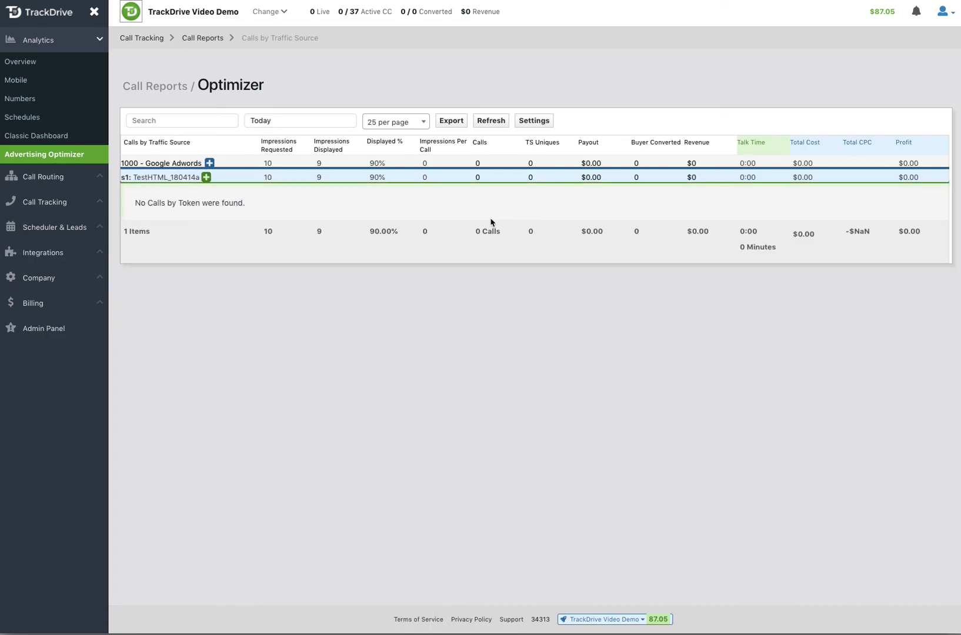
mouse_move(310, 299)
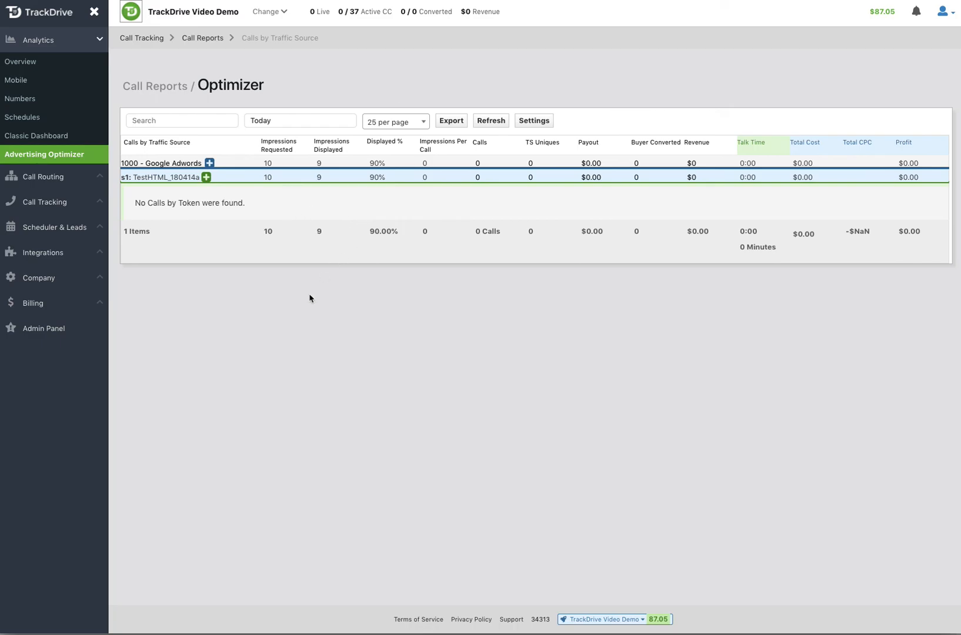
mouse_move(295, 323)
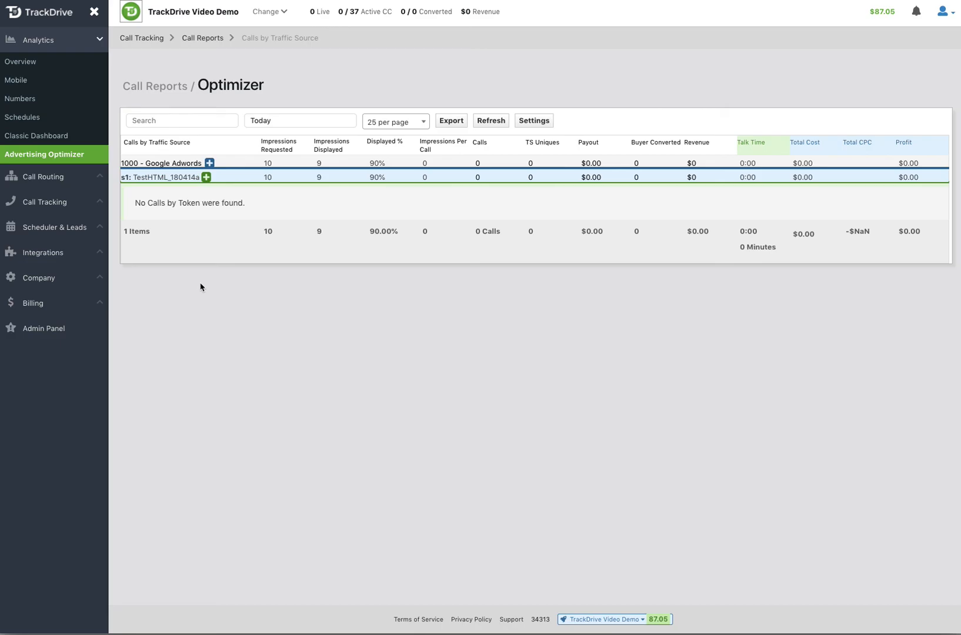
mouse_move(227, 179)
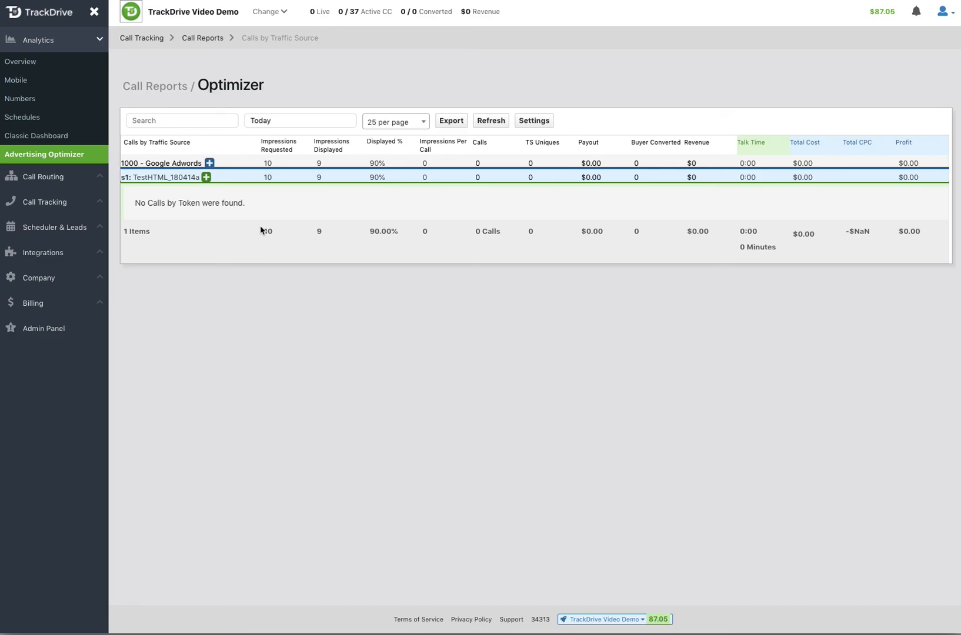
mouse_move(387, 338)
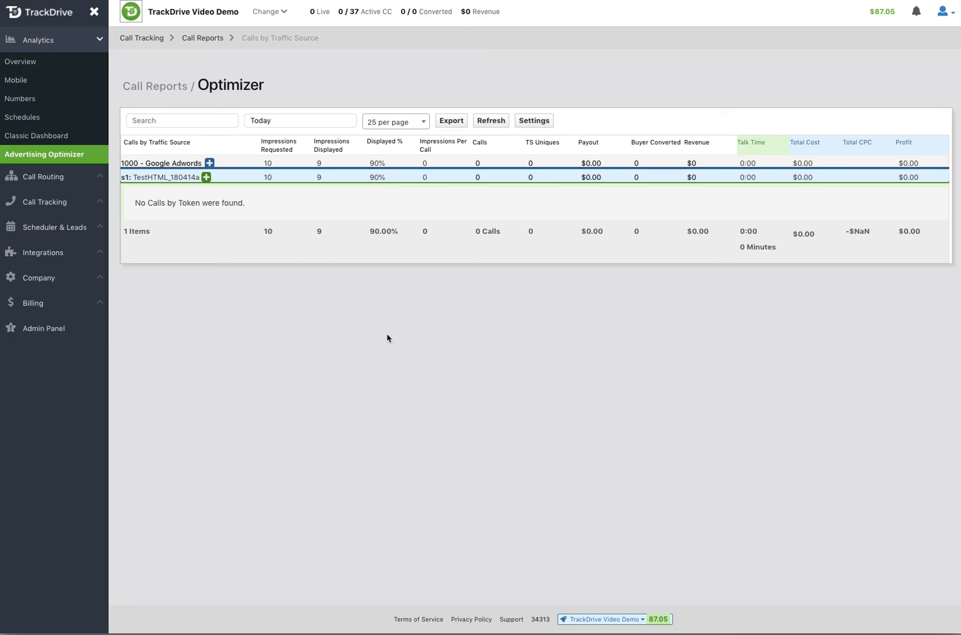